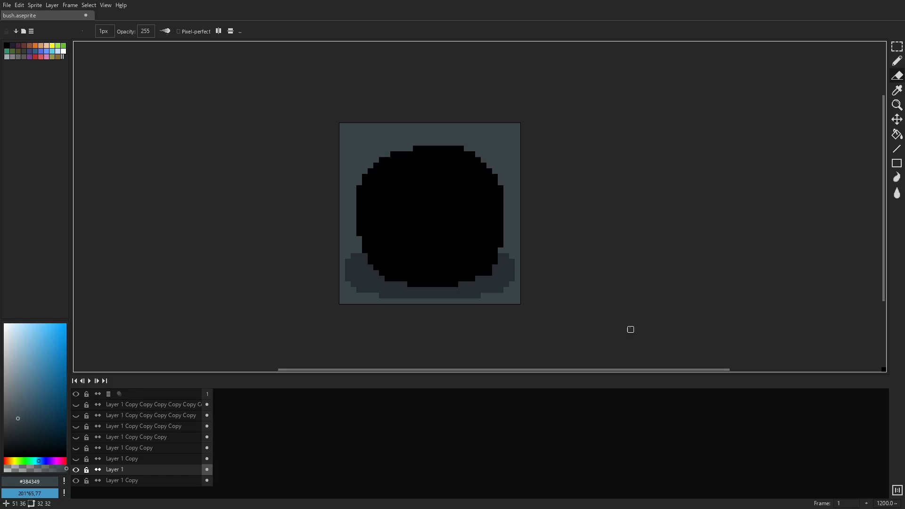
pyautogui.moveTo(133, 363)
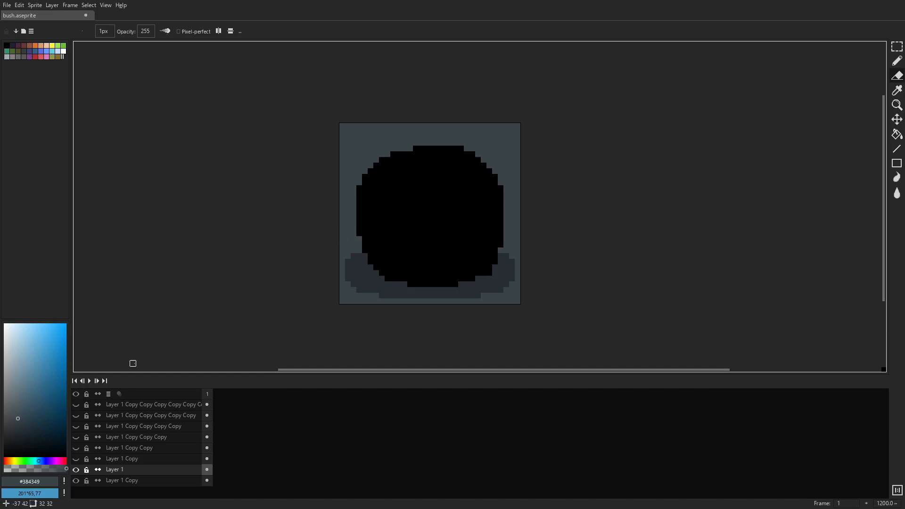
# Preview the finished bush artwork, then switch back to the earlier silhouette layers
pyautogui.click(76, 405)
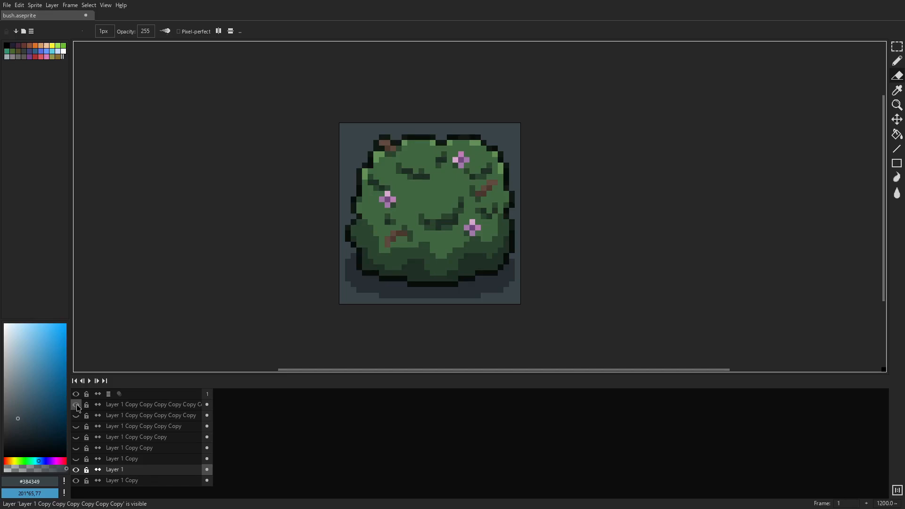
pyautogui.click(76, 404)
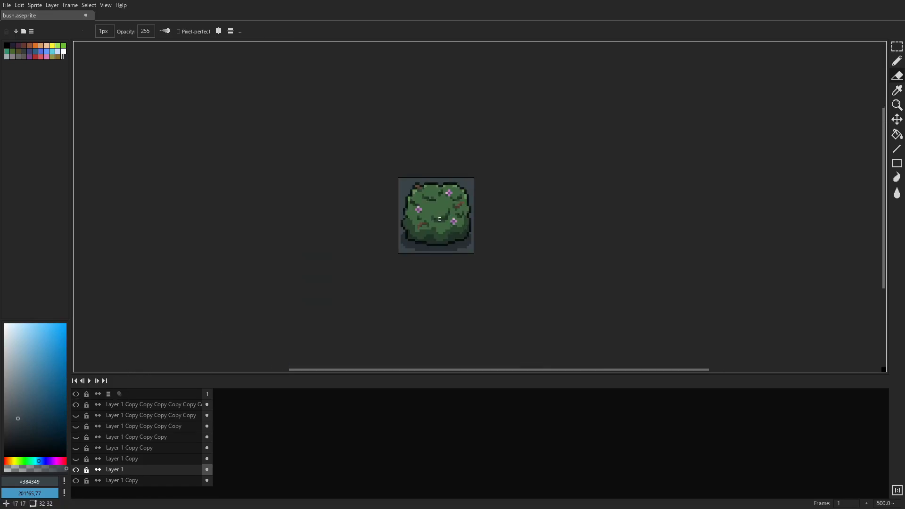
pyautogui.scroll(3)
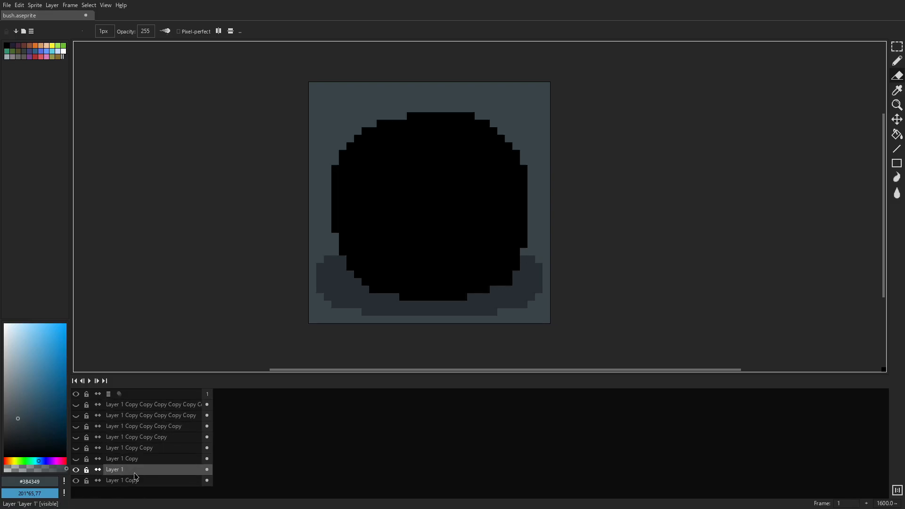
pyautogui.click(75, 448)
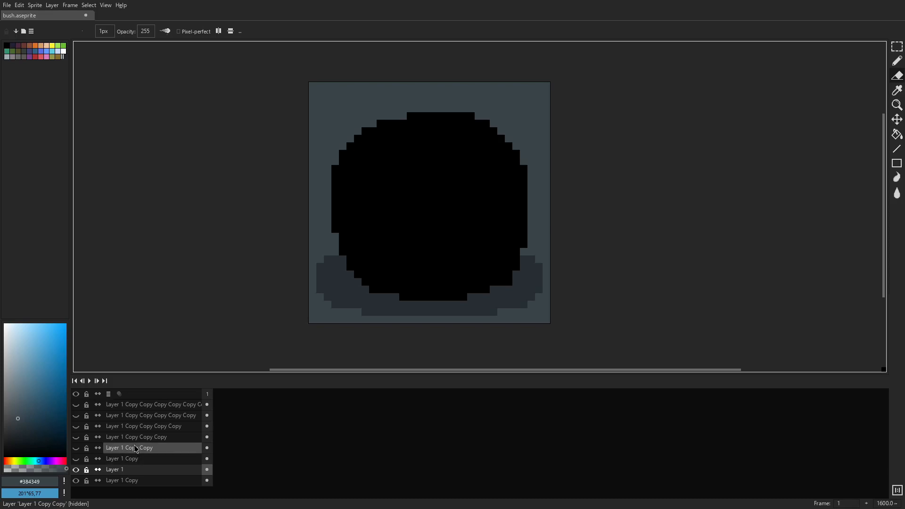
pyautogui.click(122, 469)
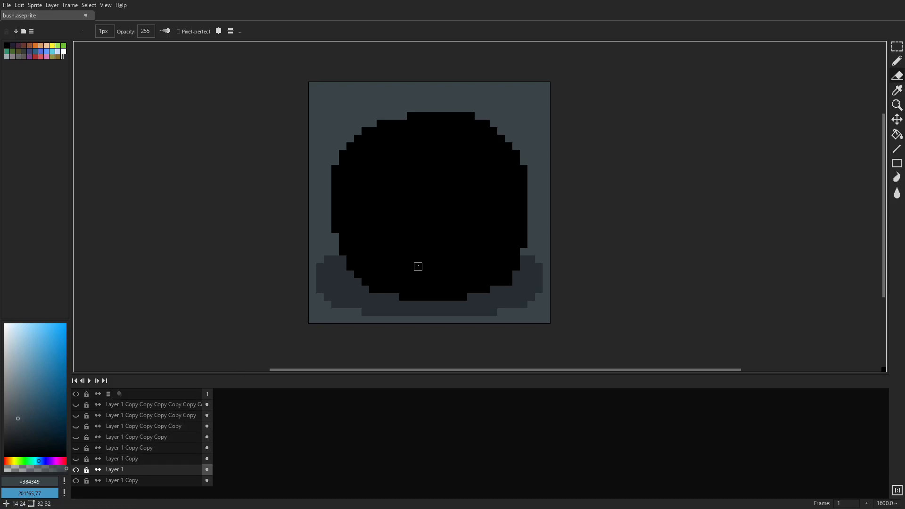
pyautogui.moveTo(492, 282)
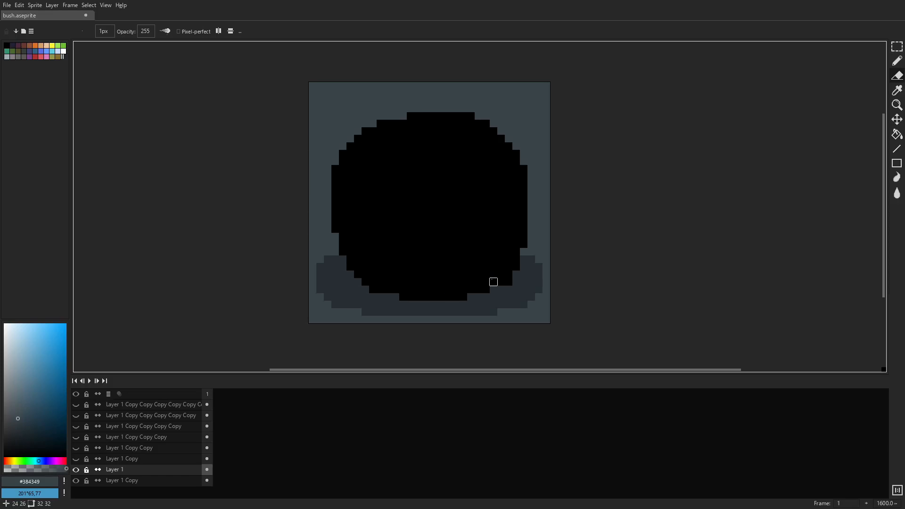
pyautogui.moveTo(380, 161)
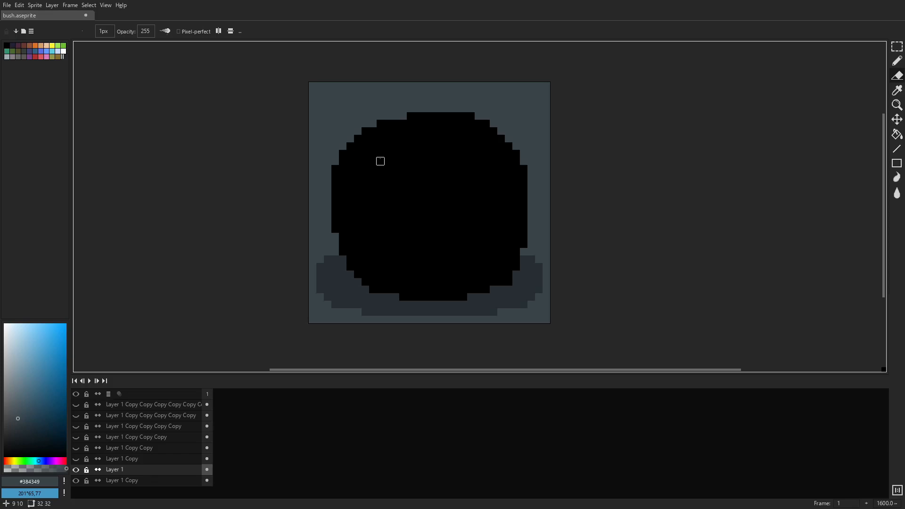
pyautogui.moveTo(501, 191)
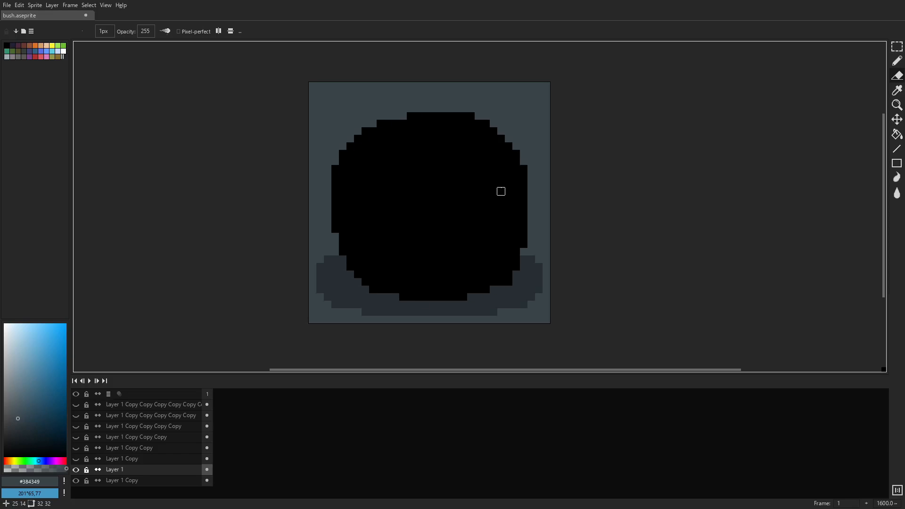
pyautogui.scroll(3)
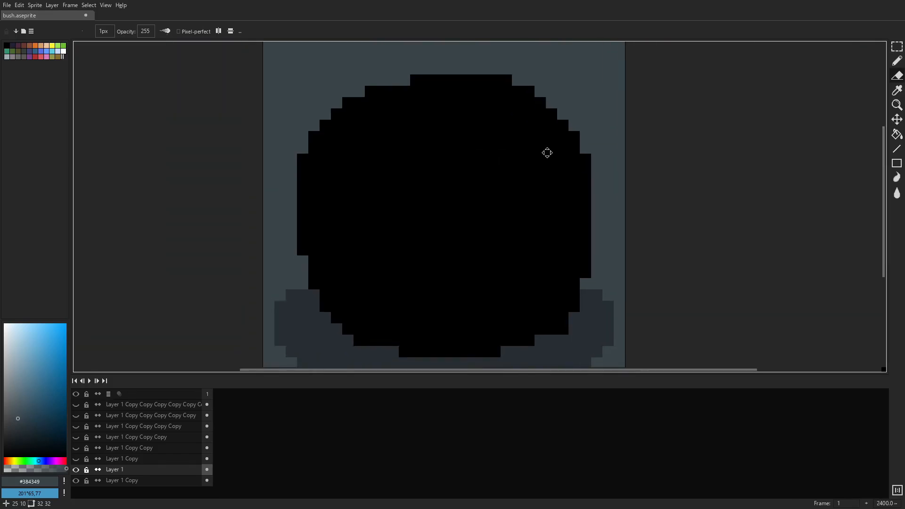
pyautogui.scroll(-3)
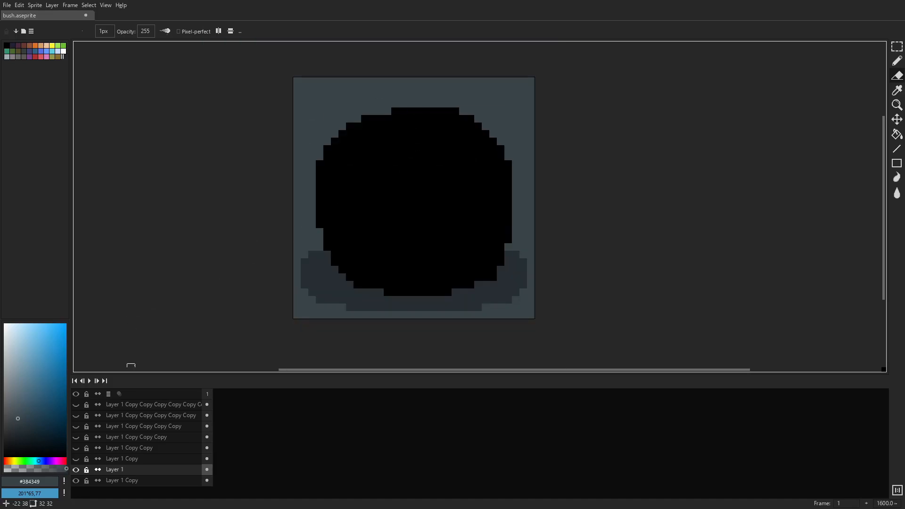
pyautogui.moveTo(440, 247)
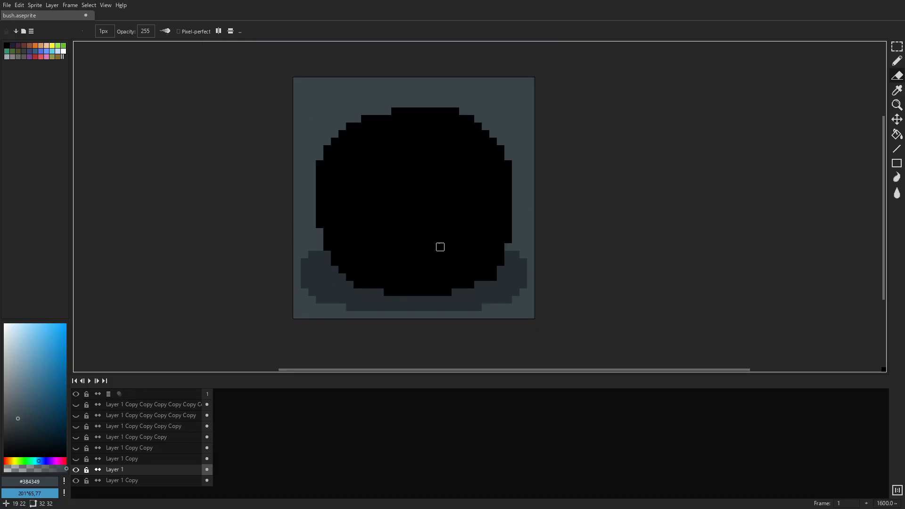
# Toggle 'Layer 1 Copy' visibility on, off and on to compare the lumpy-edged silhouette
pyautogui.click(75, 459)
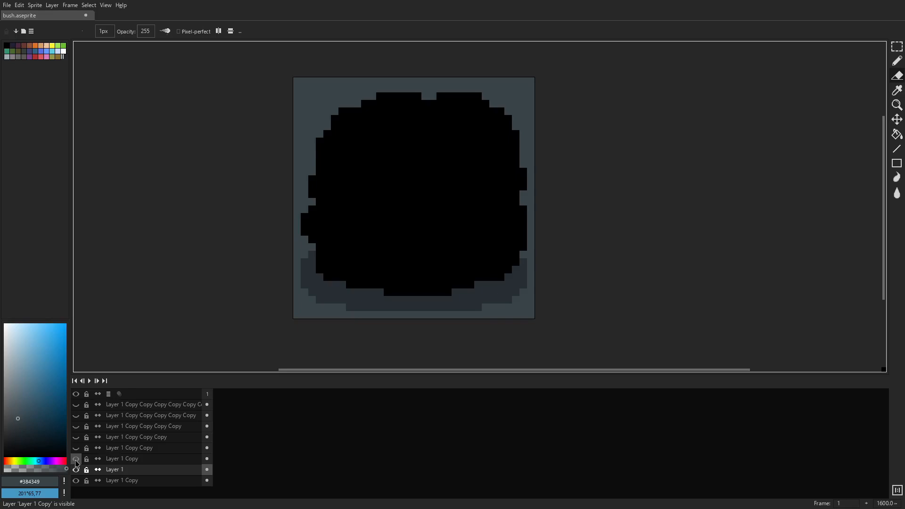
pyautogui.click(75, 458)
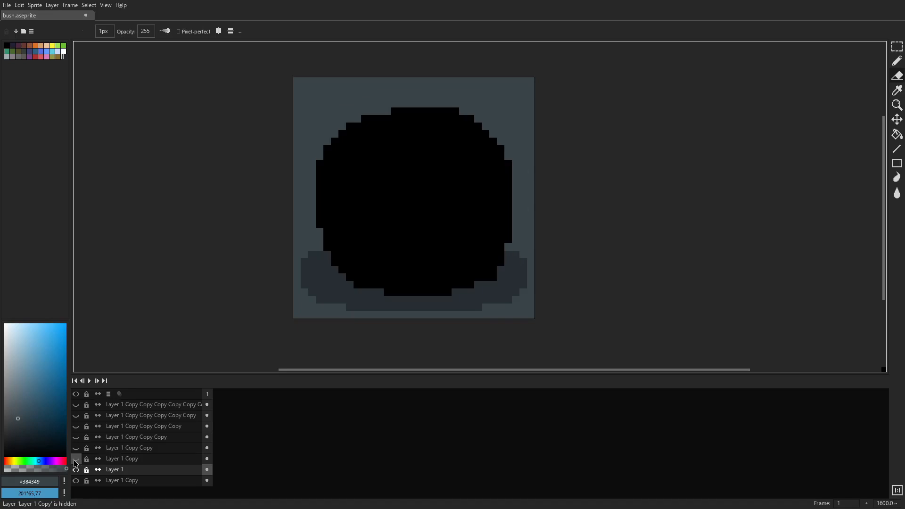
pyautogui.click(76, 458)
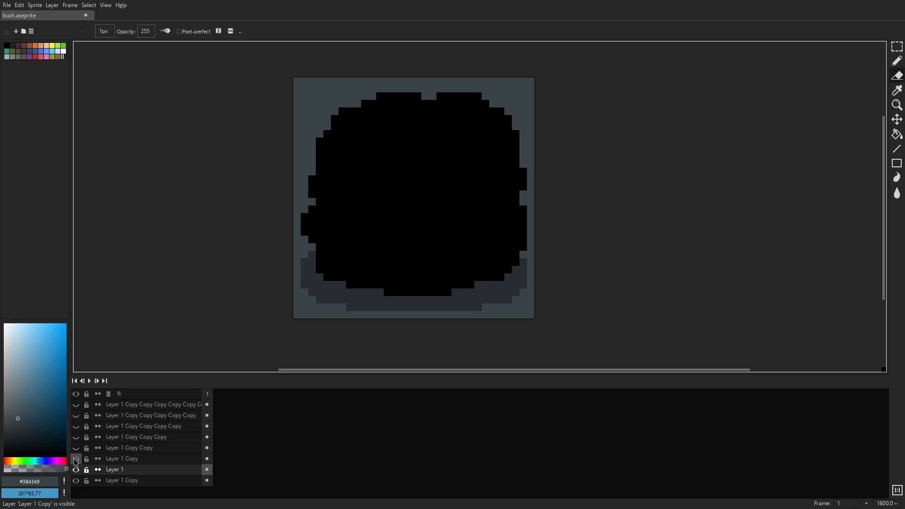
pyautogui.click(76, 458)
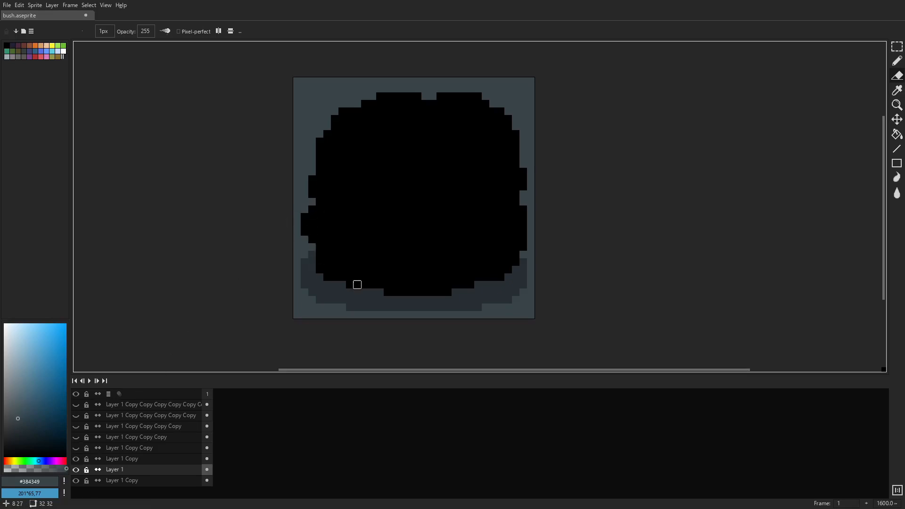
pyautogui.moveTo(395, 186)
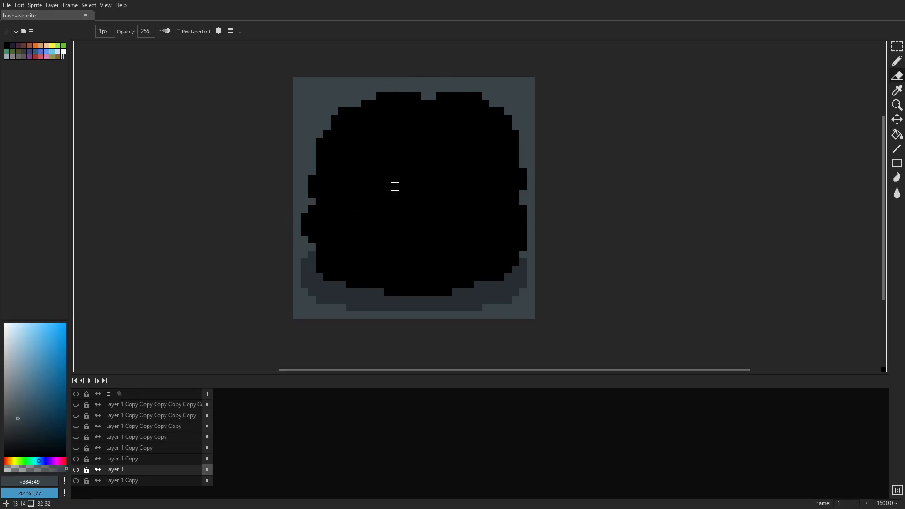
# Reveal the green-filled, black-outlined bush stage in the Layers panel
pyautogui.click(136, 447)
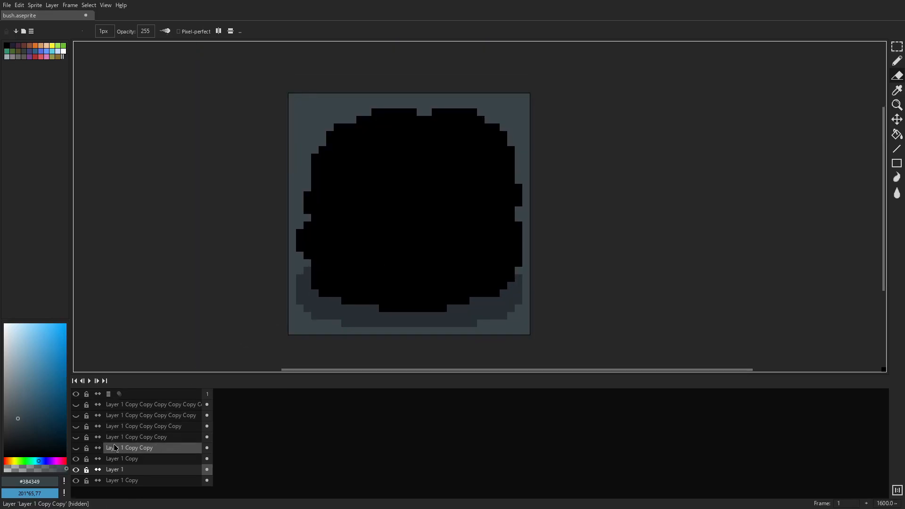
pyautogui.click(76, 470)
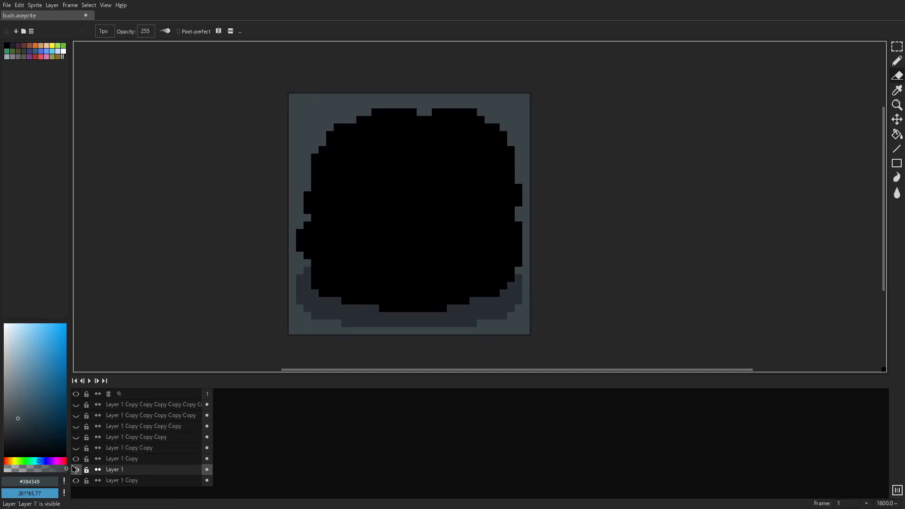
pyautogui.click(75, 447)
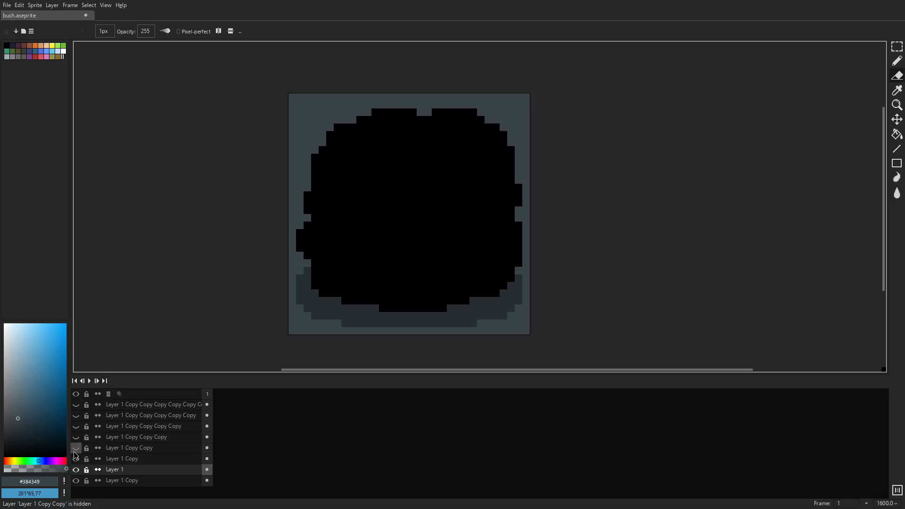
pyautogui.click(76, 447)
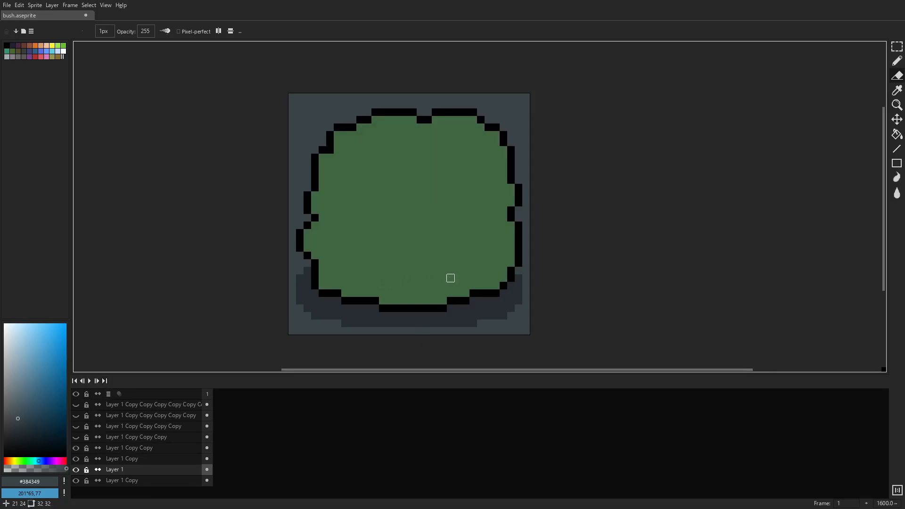
pyautogui.moveTo(375, 142)
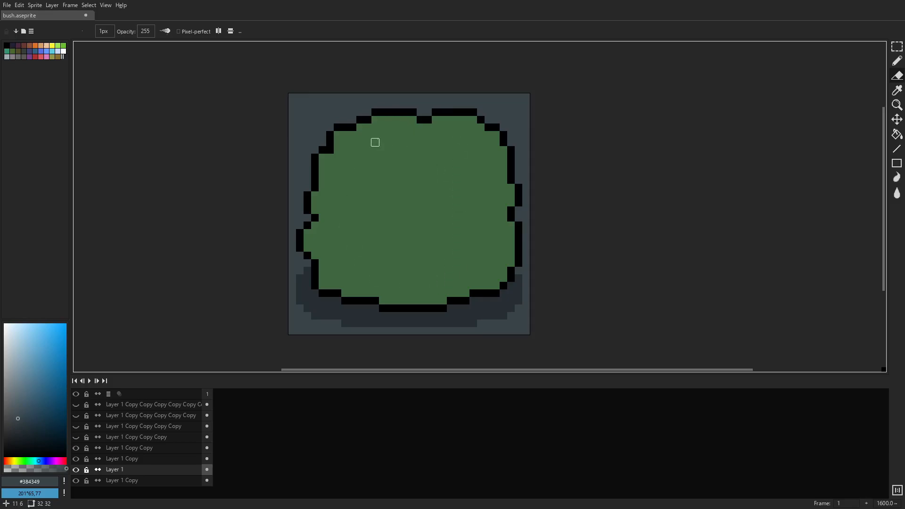
pyautogui.moveTo(315, 158)
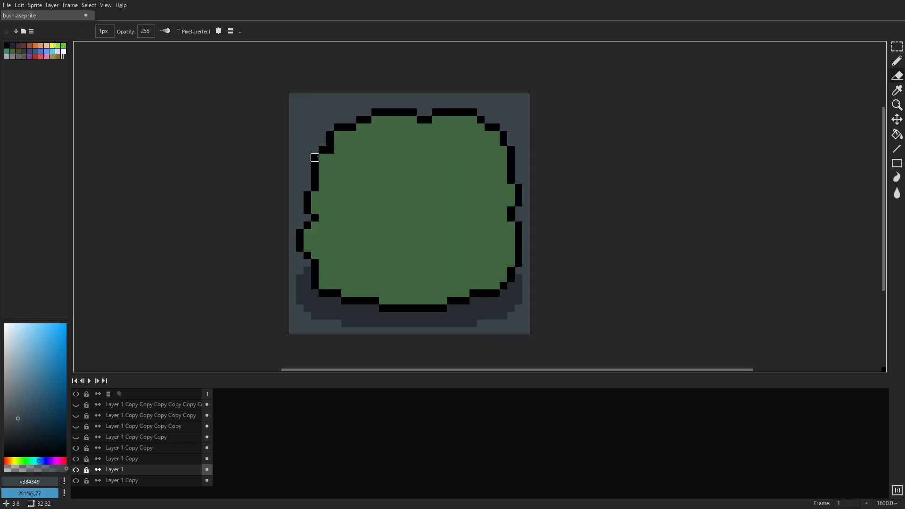
pyautogui.moveTo(450, 157)
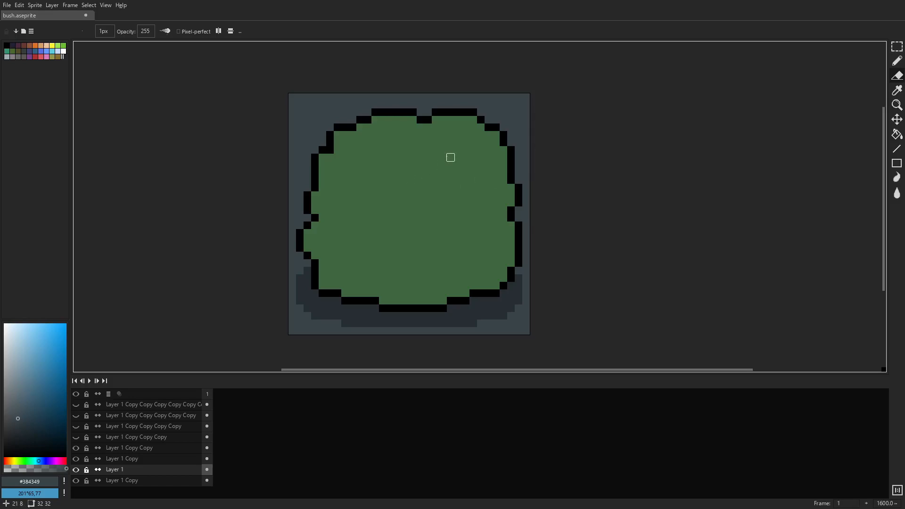
pyautogui.moveTo(239, 241)
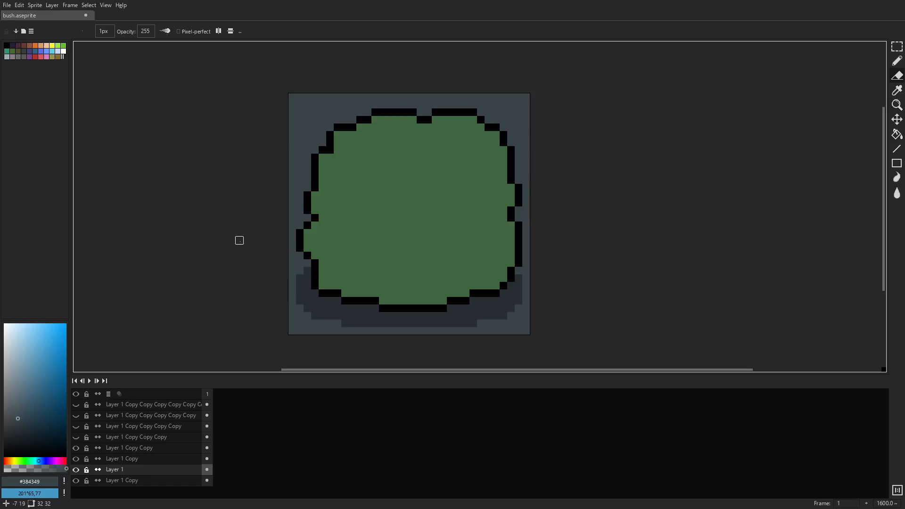
# Show 'Layer 1 Copy Copy' to display the flat green fill inside the black outline
pyautogui.click(75, 448)
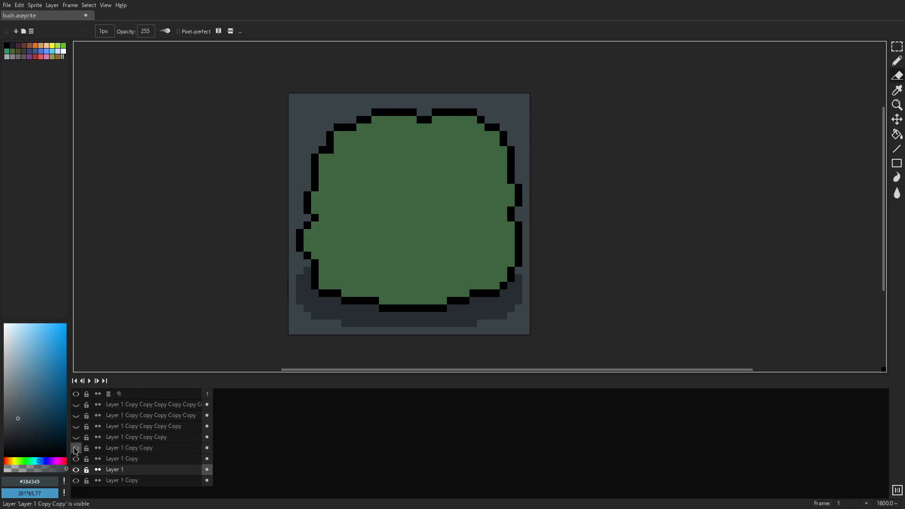
pyautogui.click(75, 437)
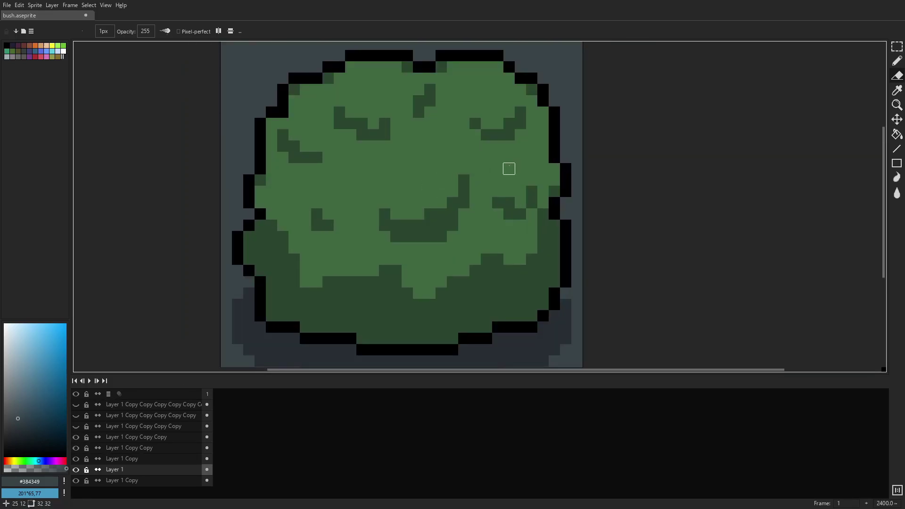
pyautogui.moveTo(474, 180)
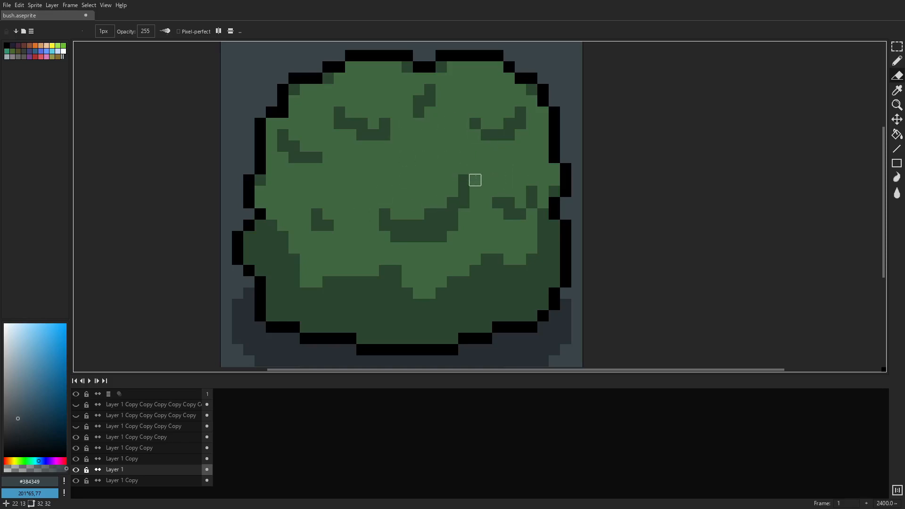
pyautogui.moveTo(408, 282)
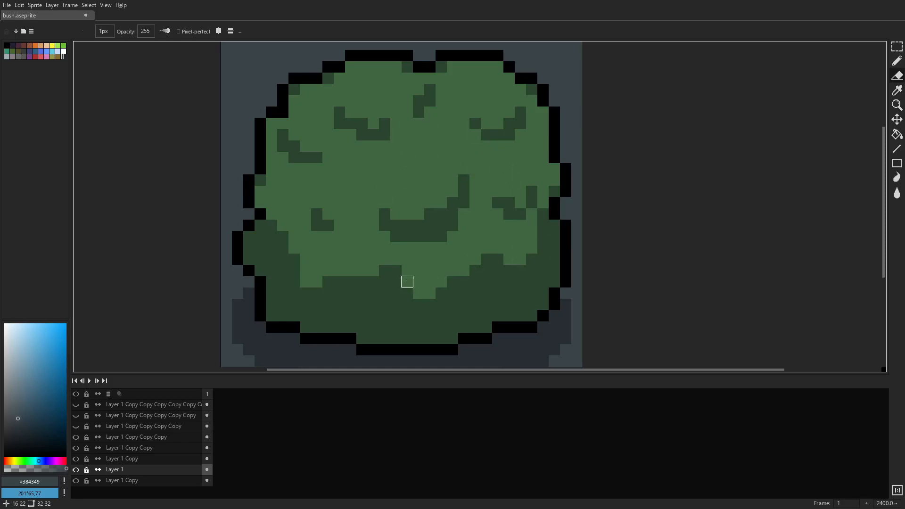
# Zoom out and back in to inspect the dark green leaf clumps on the bush
pyautogui.scroll(-3)
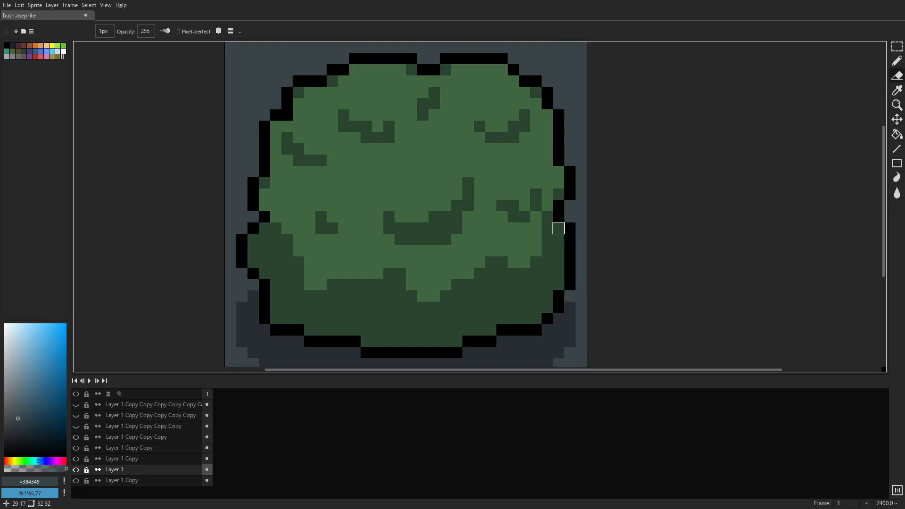
pyautogui.moveTo(276, 273)
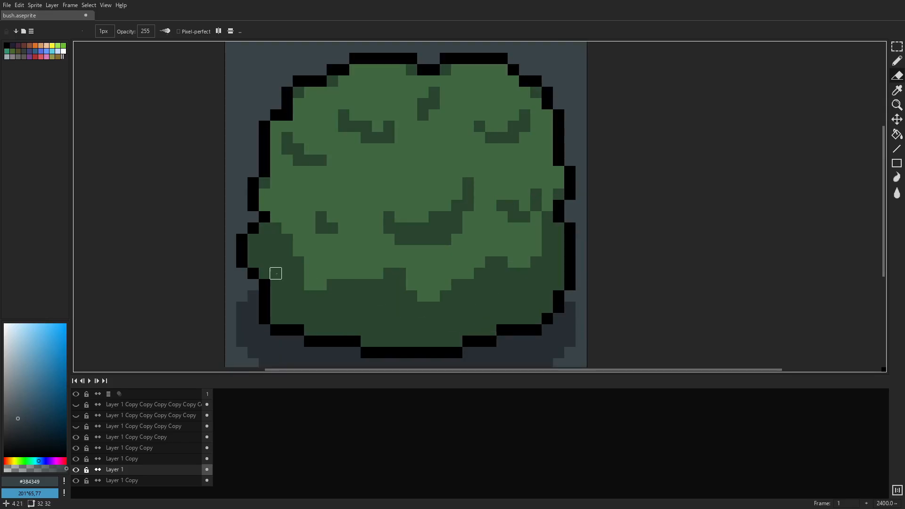
pyautogui.moveTo(389, 284)
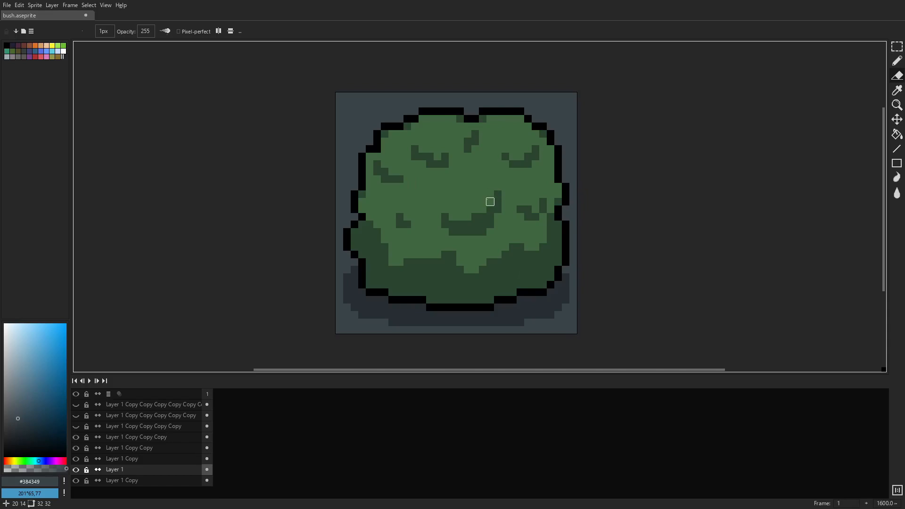
pyautogui.moveTo(543, 239)
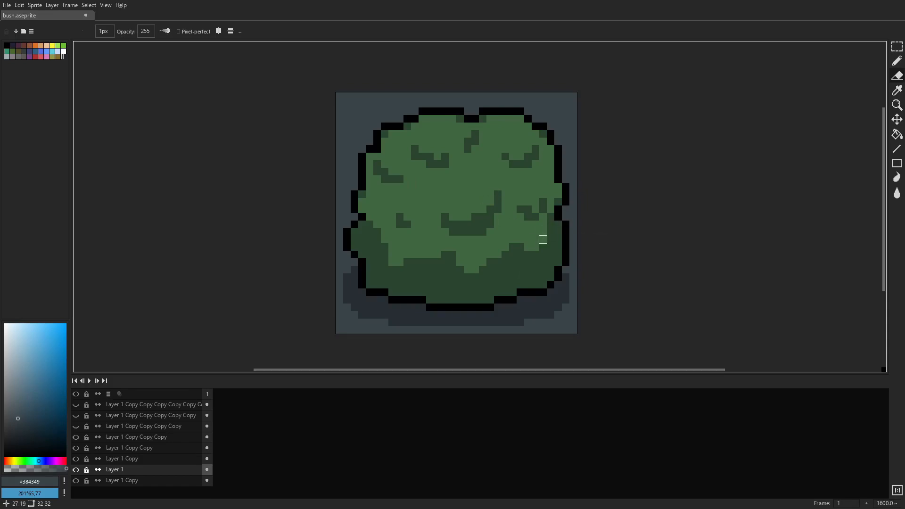
pyautogui.moveTo(346, 209)
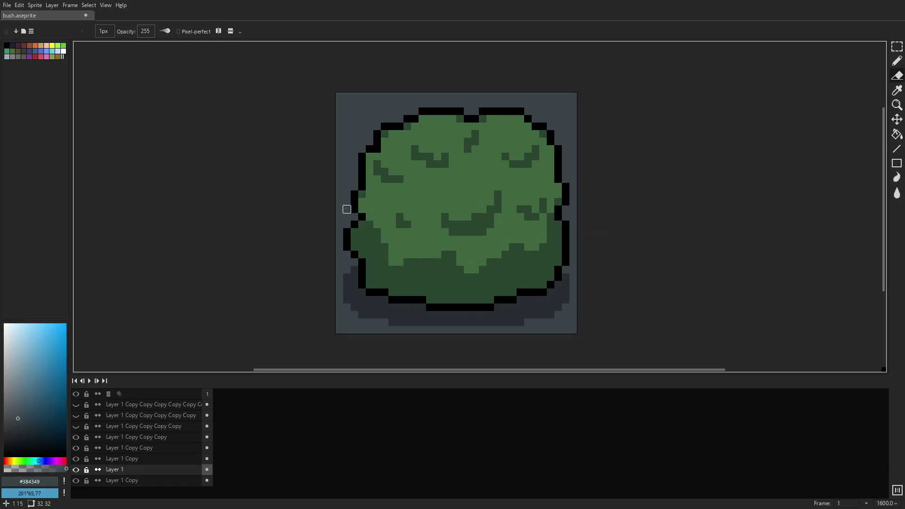
pyautogui.moveTo(483, 180)
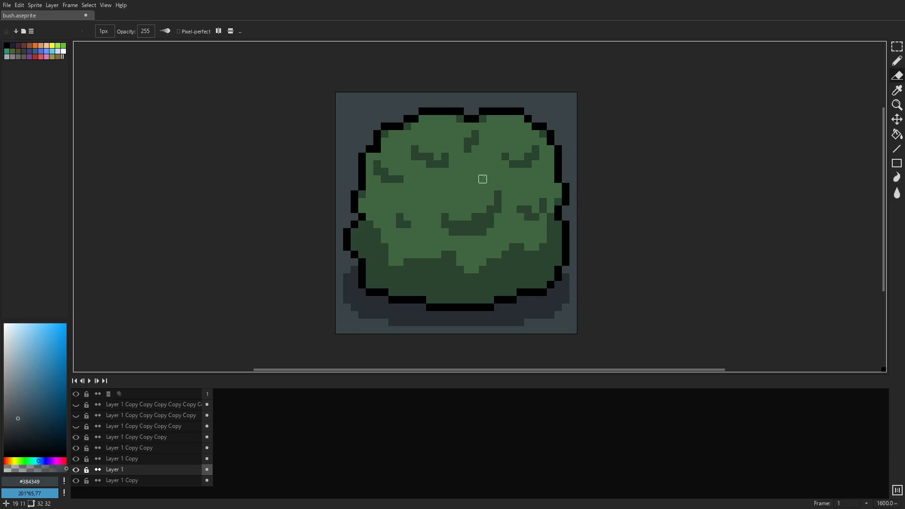
pyautogui.scroll(3)
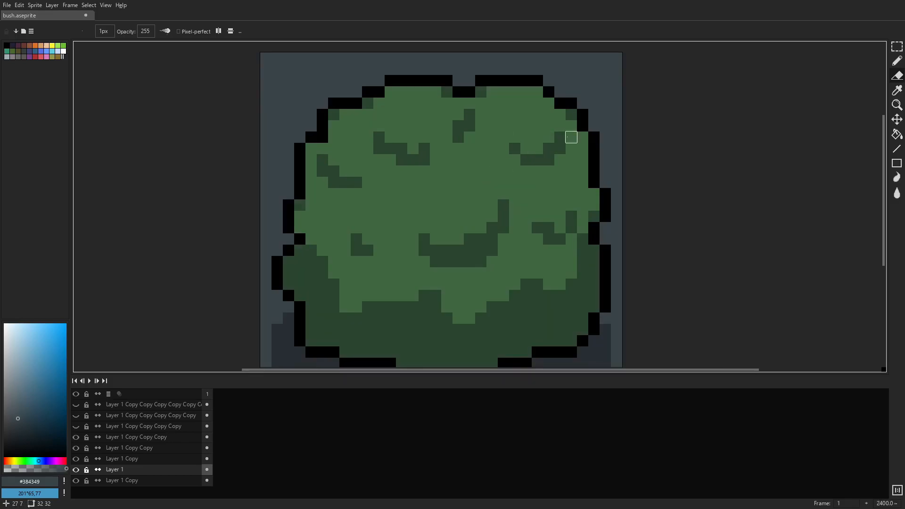
pyautogui.moveTo(446, 227)
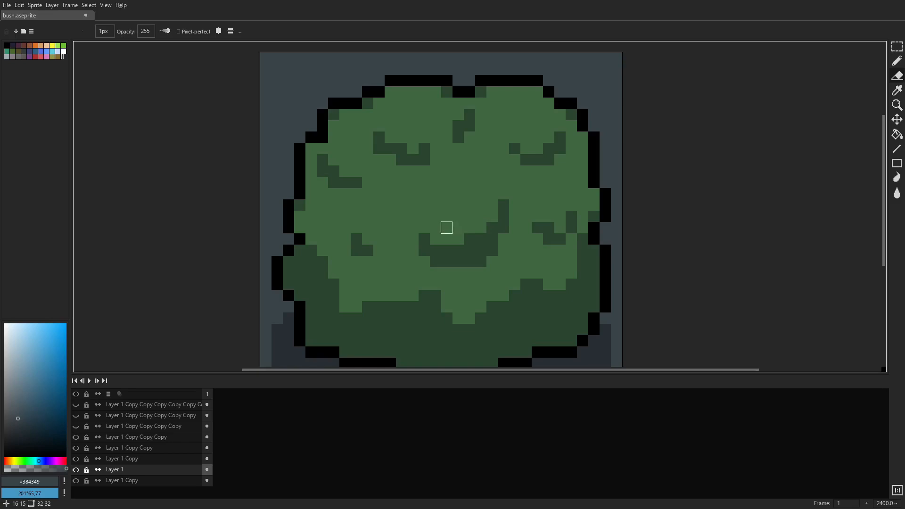
pyautogui.moveTo(492, 227)
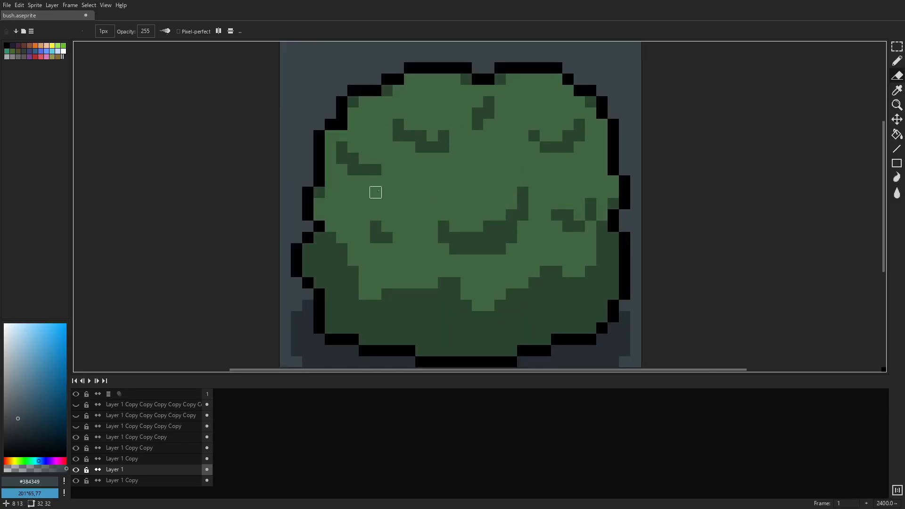
# Make 'Layer 1 Copy Copy Copy Copy' visible, adding light-green rim highlights and deeper shading
pyautogui.click(76, 426)
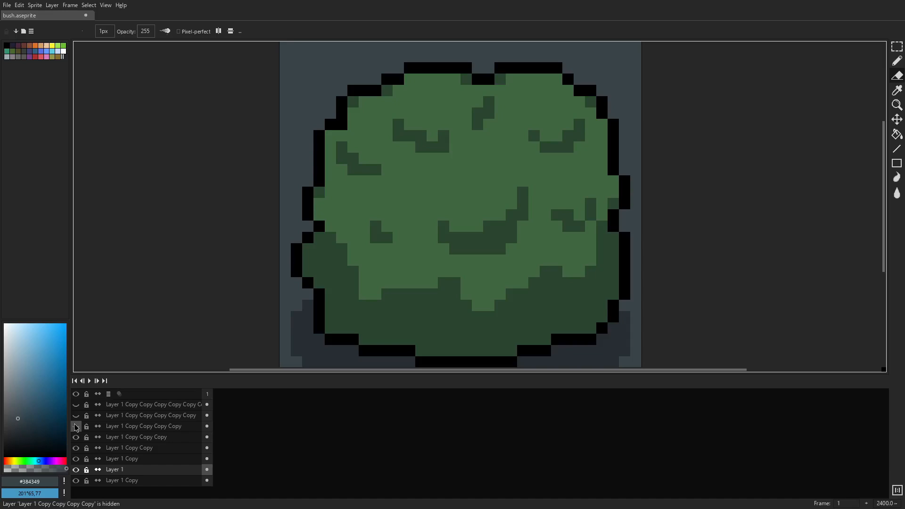
pyautogui.click(75, 415)
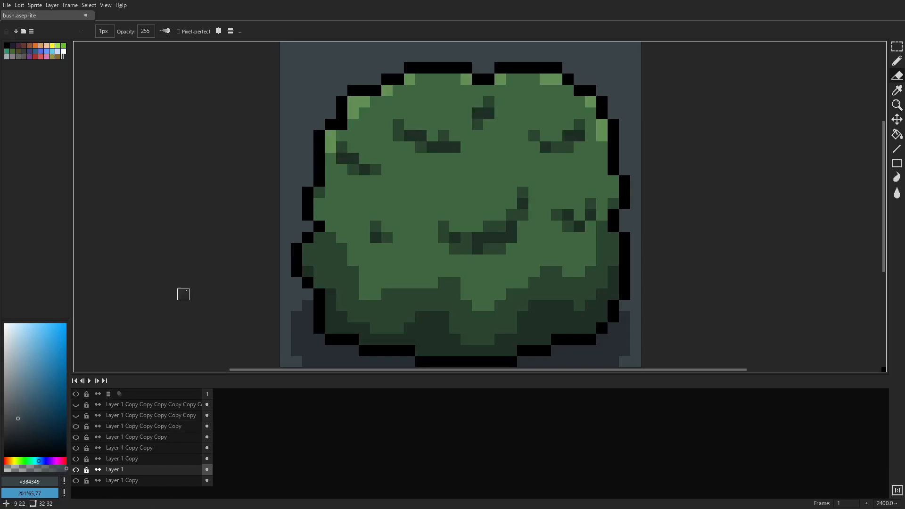
pyautogui.moveTo(330, 136)
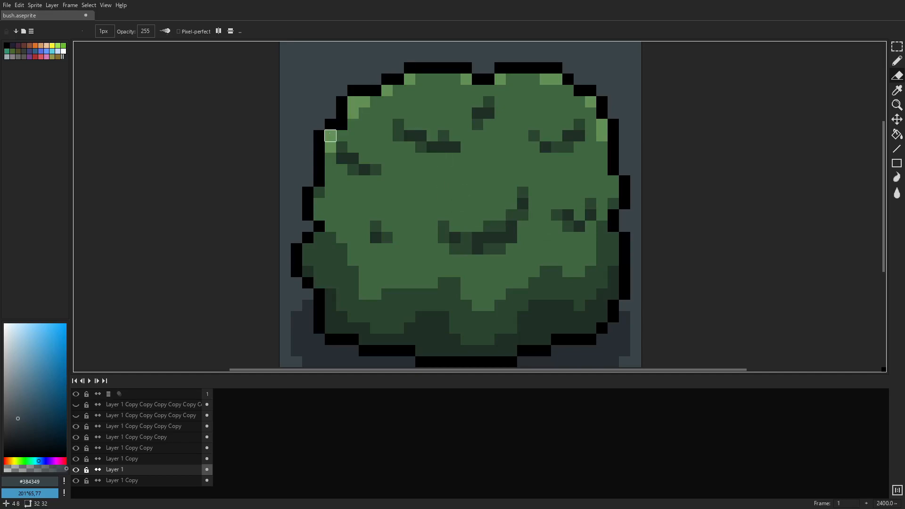
pyautogui.moveTo(432, 328)
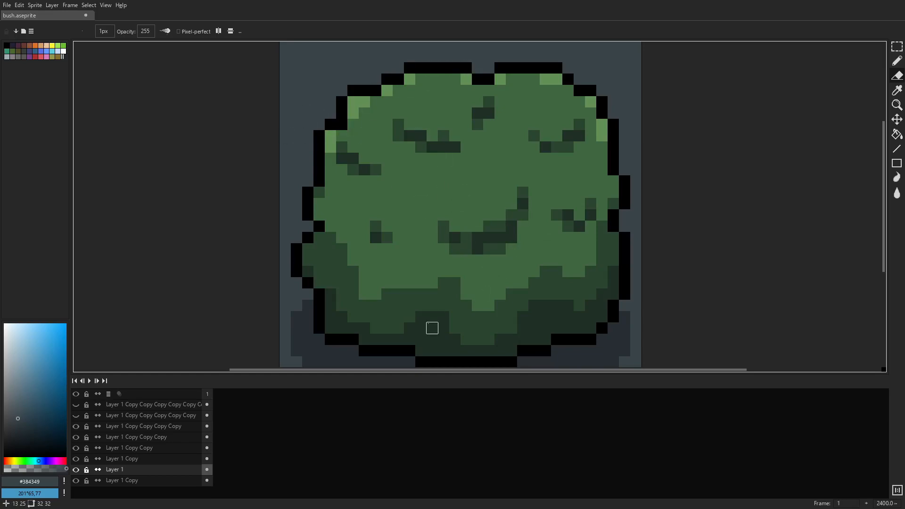
pyautogui.moveTo(421, 328)
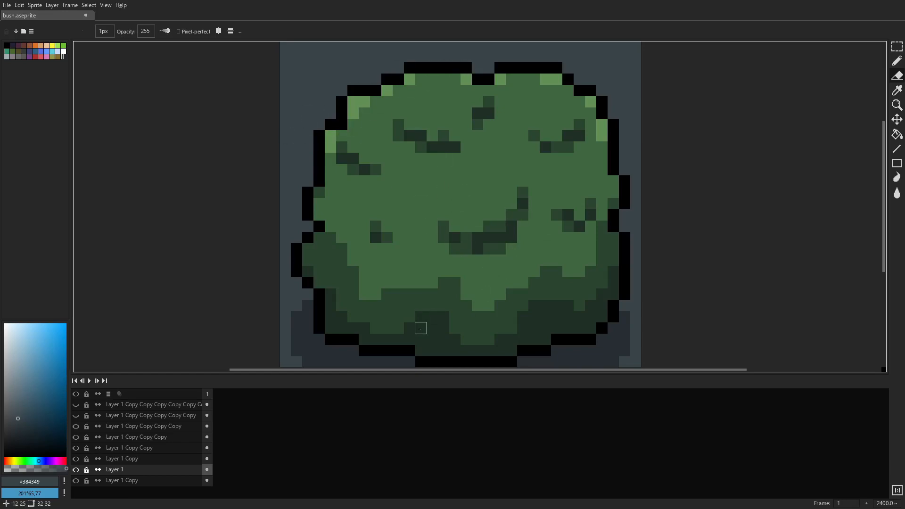
pyautogui.moveTo(17, 419)
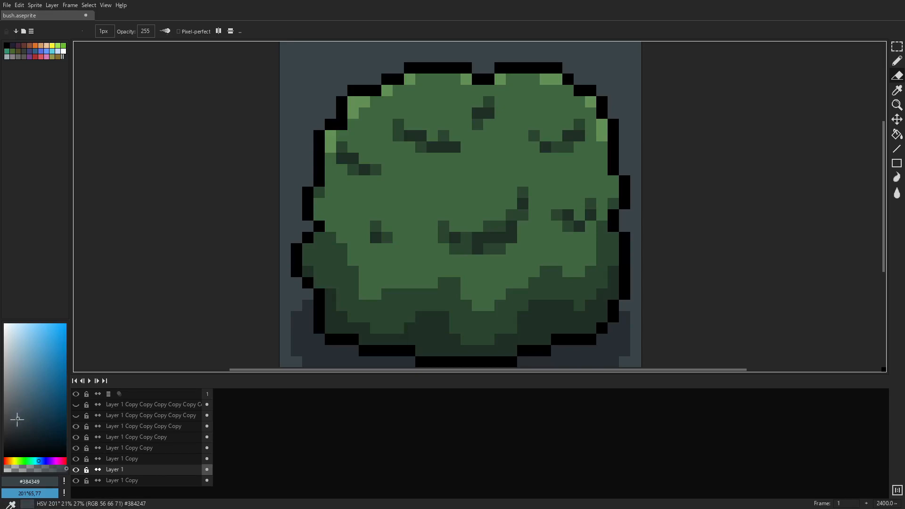
pyautogui.moveTo(15, 426)
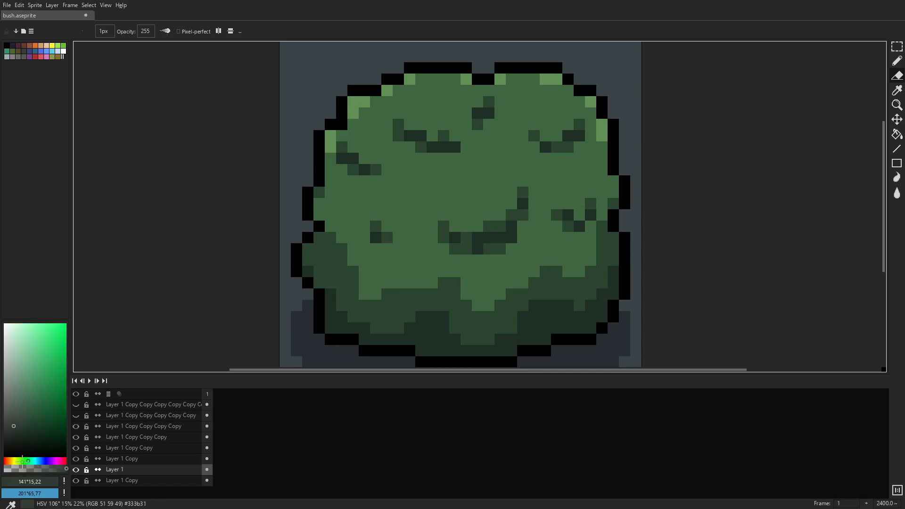
pyautogui.moveTo(318, 261)
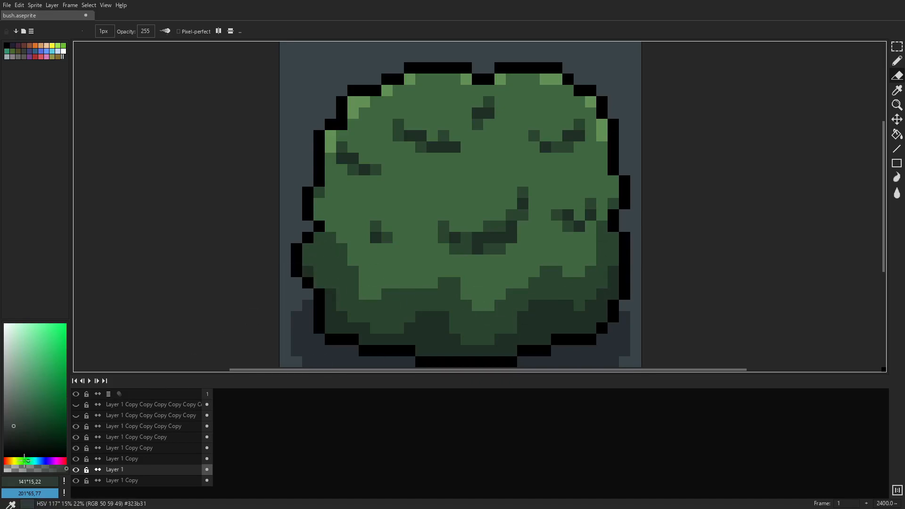
# Dab a second green test pixel in the tile's corner, then select the highlights layer and the Eraser
pyautogui.scroll(-3)
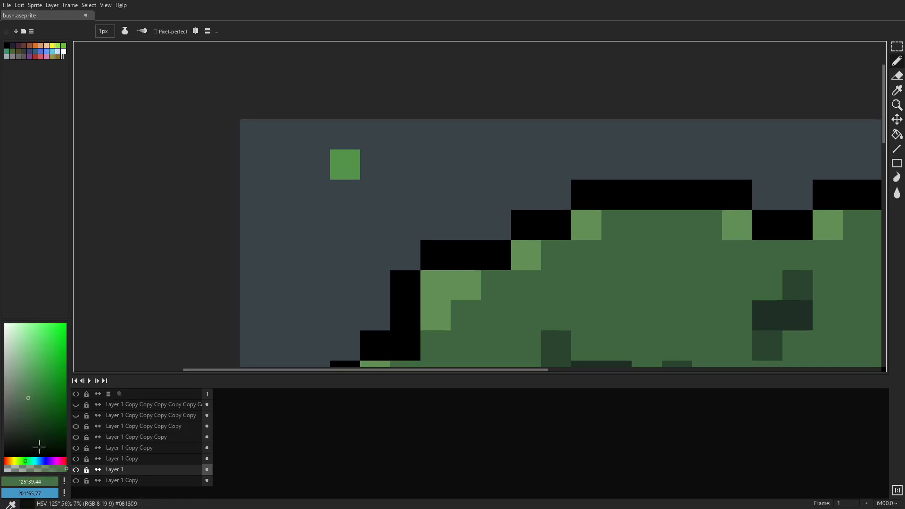
pyautogui.click(374, 164)
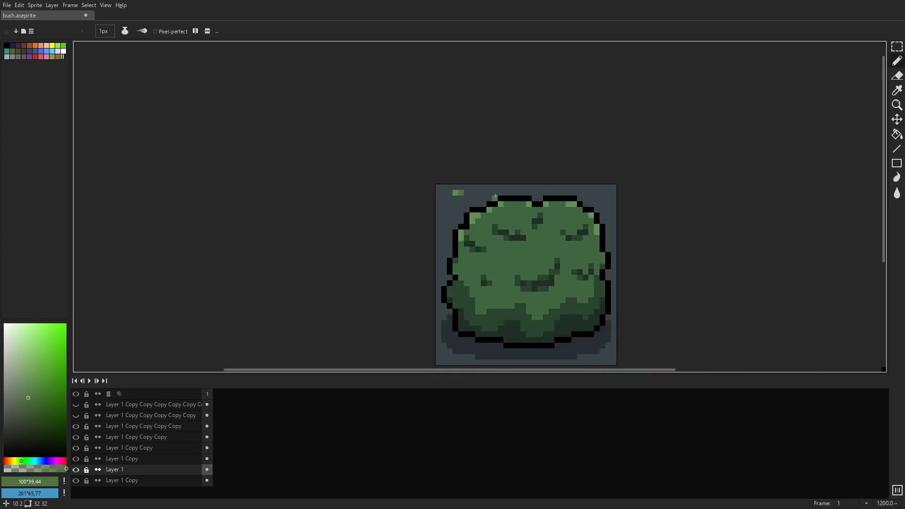
pyautogui.scroll(3)
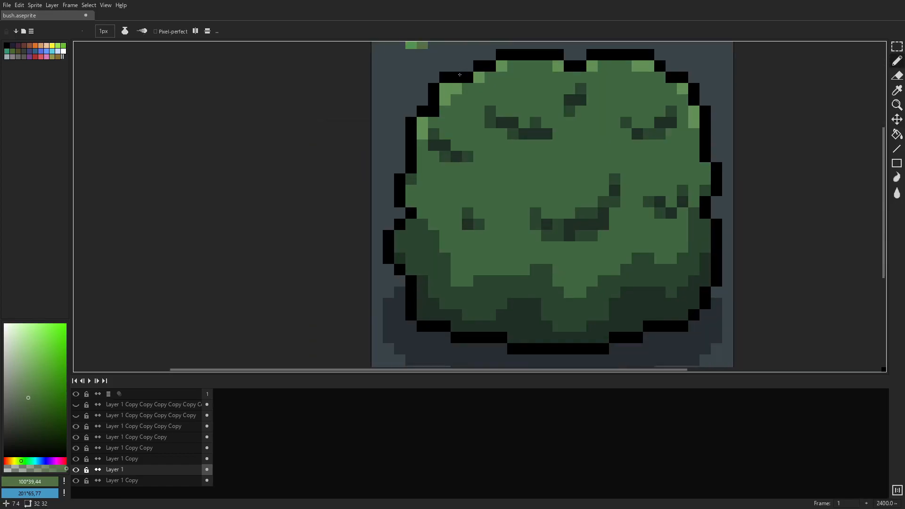
pyautogui.click(897, 134)
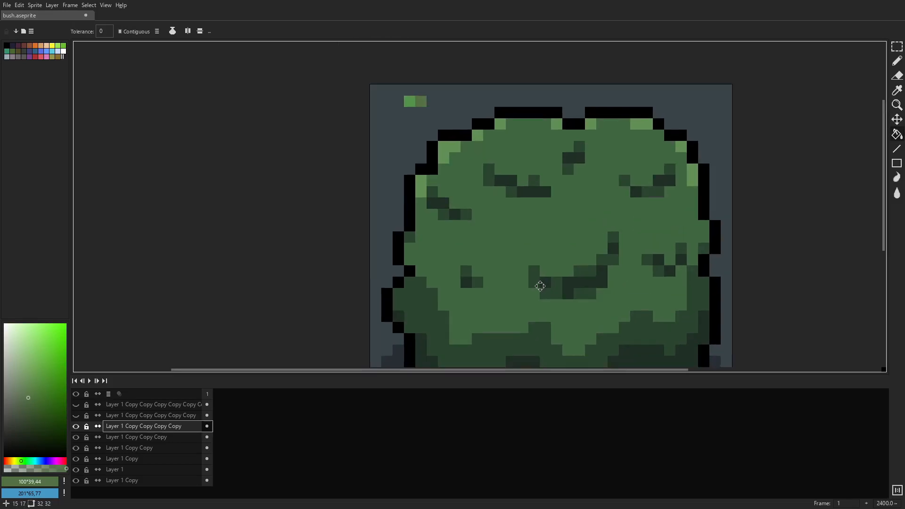
pyautogui.click(896, 73)
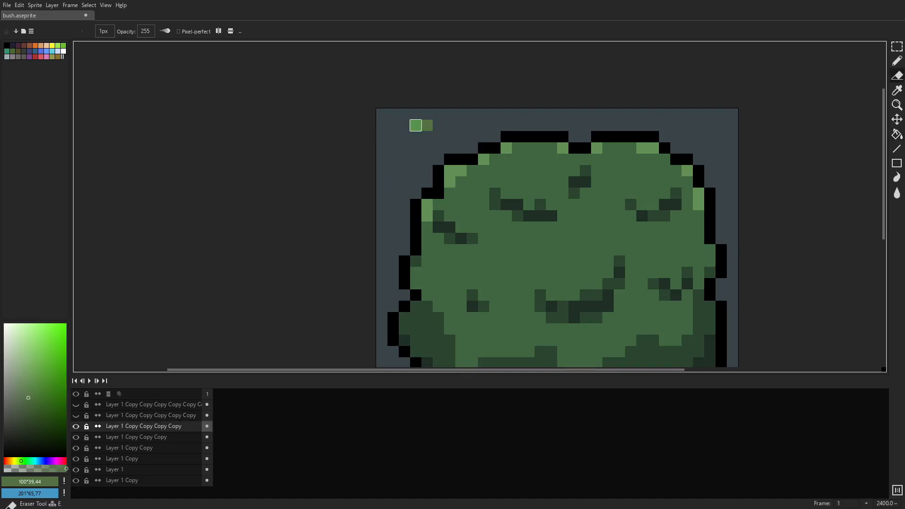
# Erase the trial green sample pixels from the top-left corner and hide a layer
pyautogui.click(114, 470)
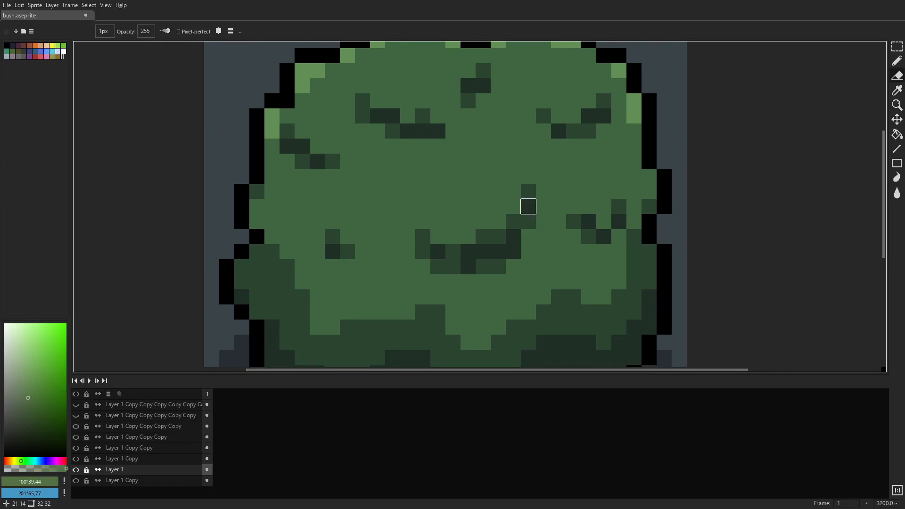
pyautogui.moveTo(393, 115)
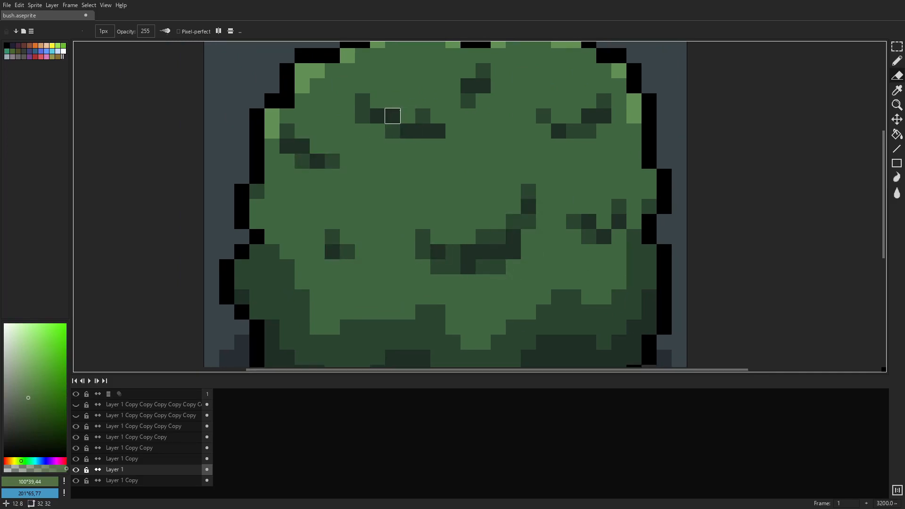
pyautogui.moveTo(603, 131)
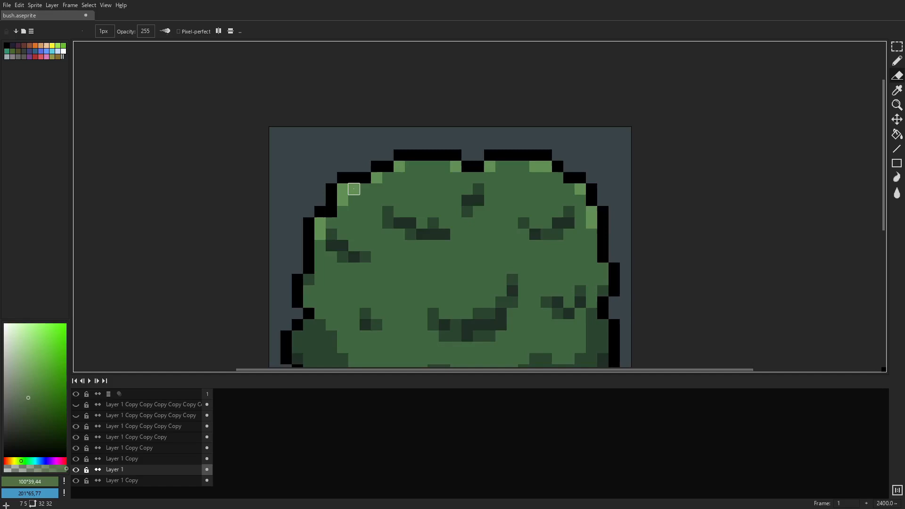
pyautogui.moveTo(567, 155)
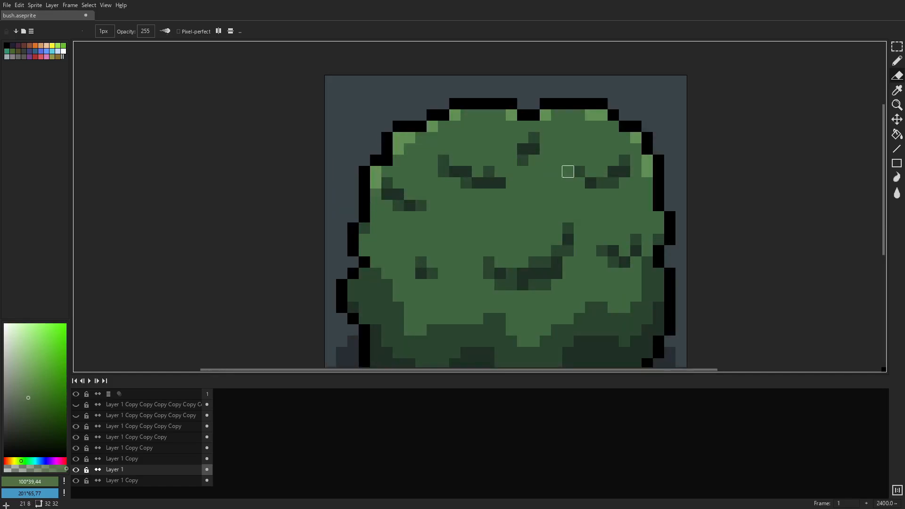
pyautogui.moveTo(658, 160)
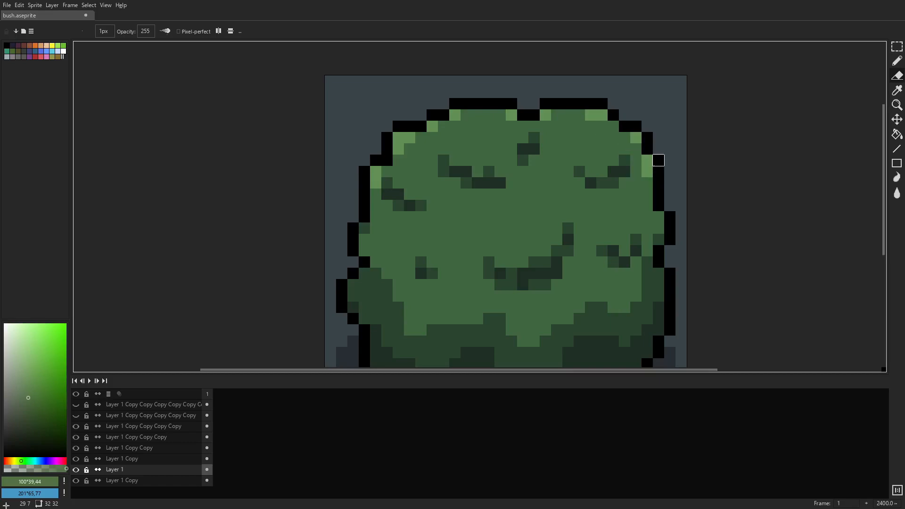
pyautogui.moveTo(398, 137)
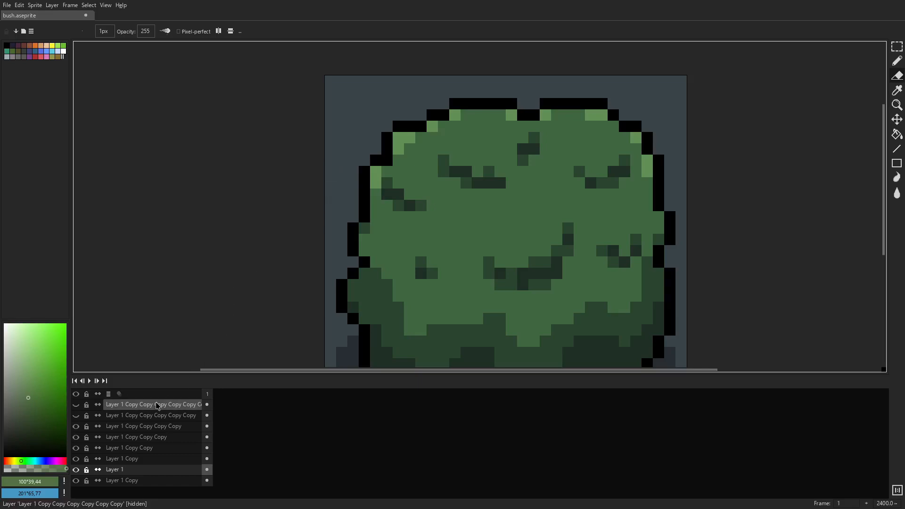
pyautogui.click(75, 415)
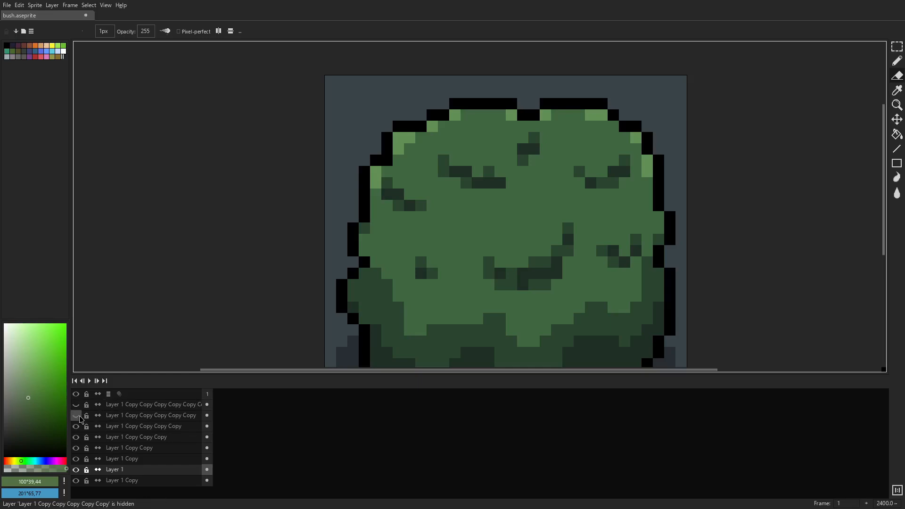
# Show the layer with pink flowers and brown branches and zoom in on it
pyautogui.click(76, 414)
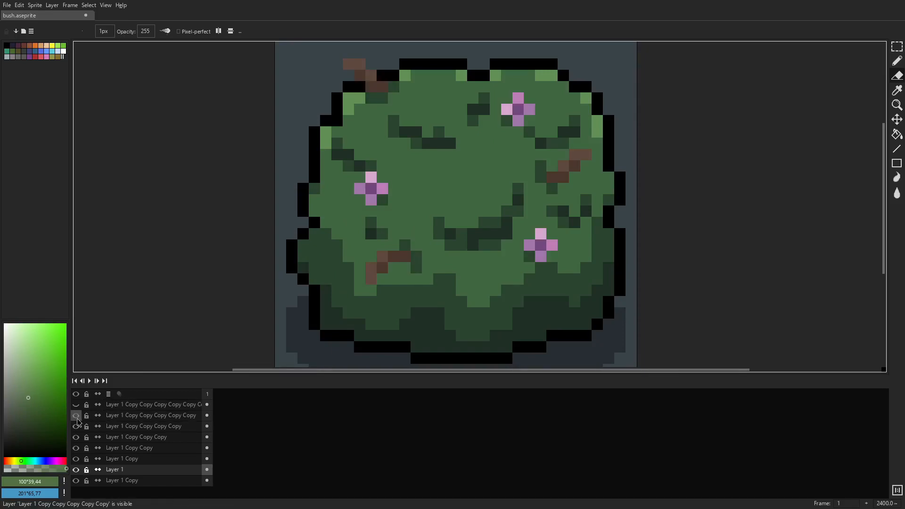
pyautogui.click(76, 415)
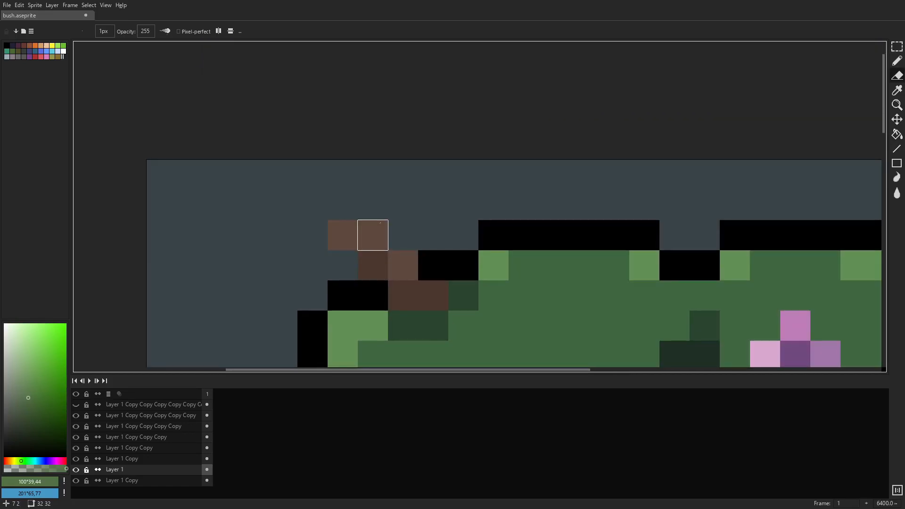
pyautogui.moveTo(403, 295)
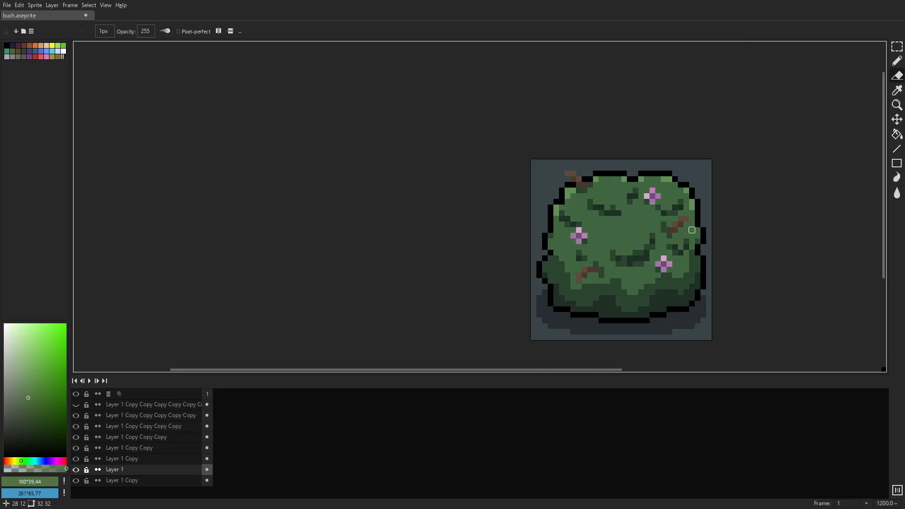
pyautogui.scroll(3)
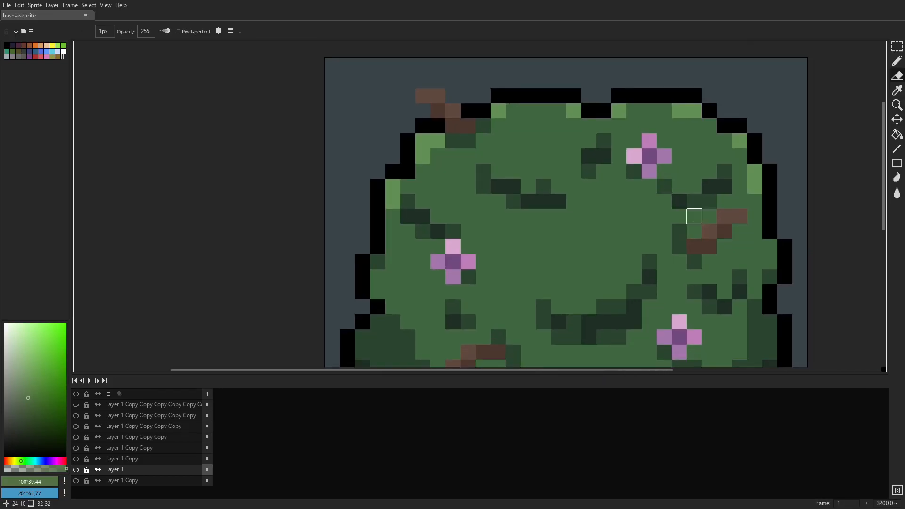
pyautogui.scroll(3)
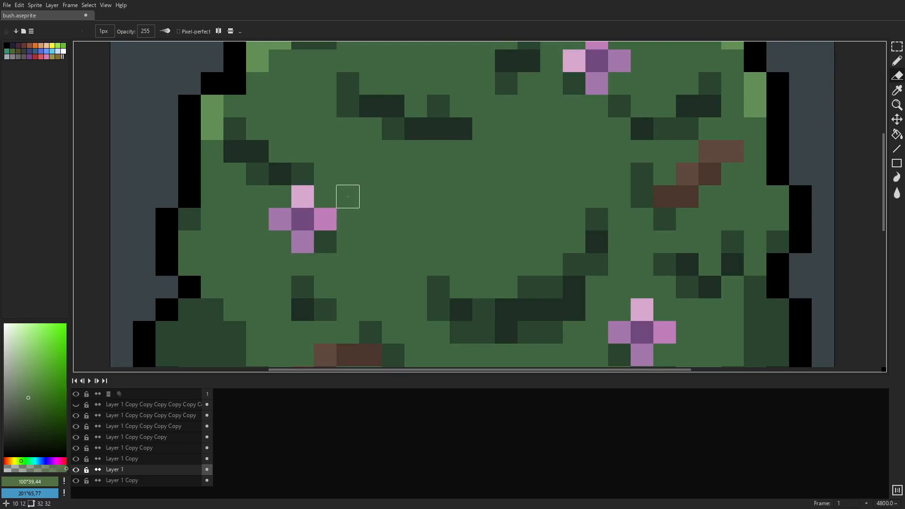
pyautogui.moveTo(392, 219)
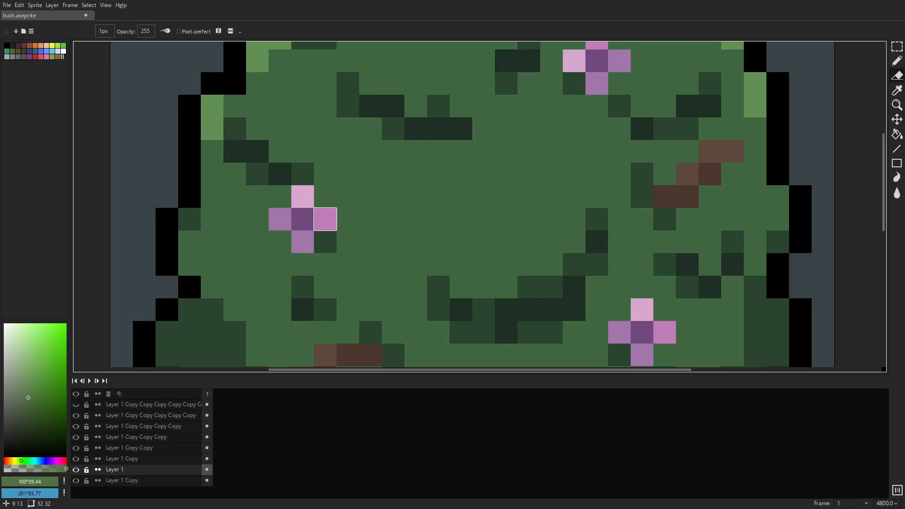
pyautogui.moveTo(302, 174)
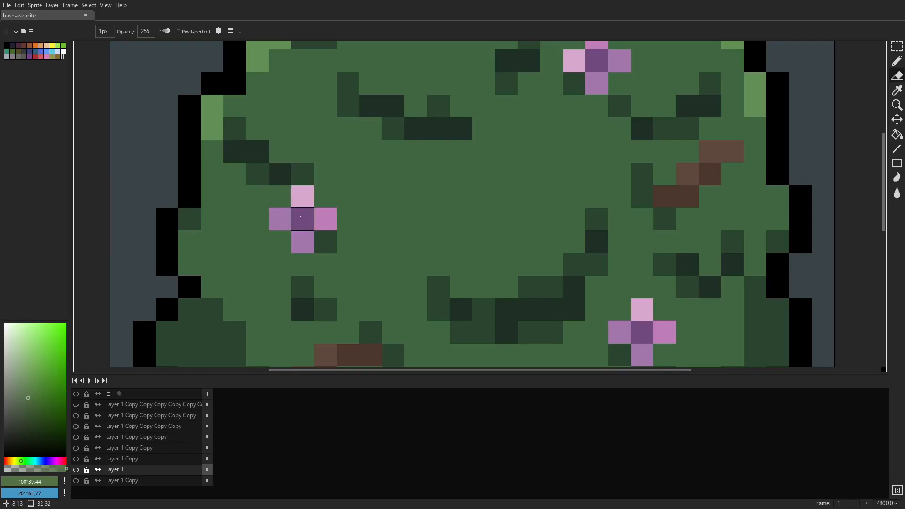
pyautogui.moveTo(416, 220)
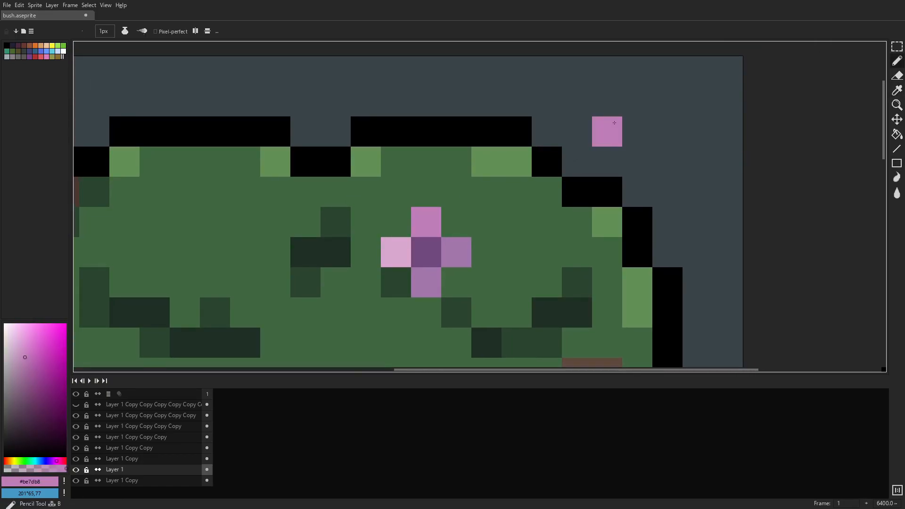
# Dab pink and dark purple flower shades as test pixels on the background, then remove them
pyautogui.click(895, 89)
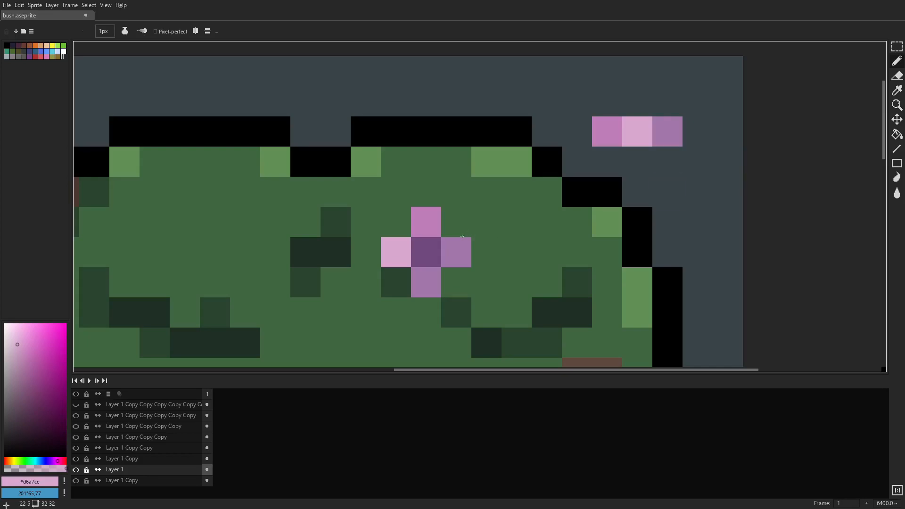
pyautogui.click(696, 193)
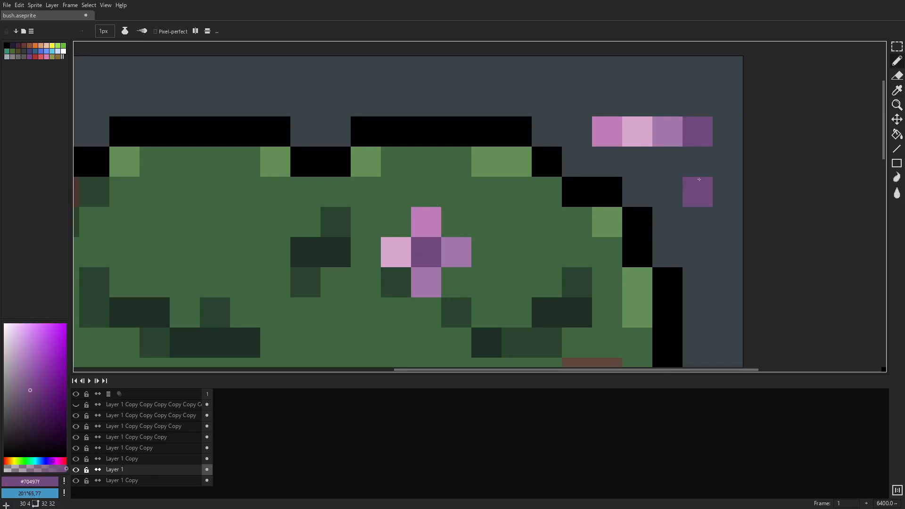
pyautogui.click(696, 191)
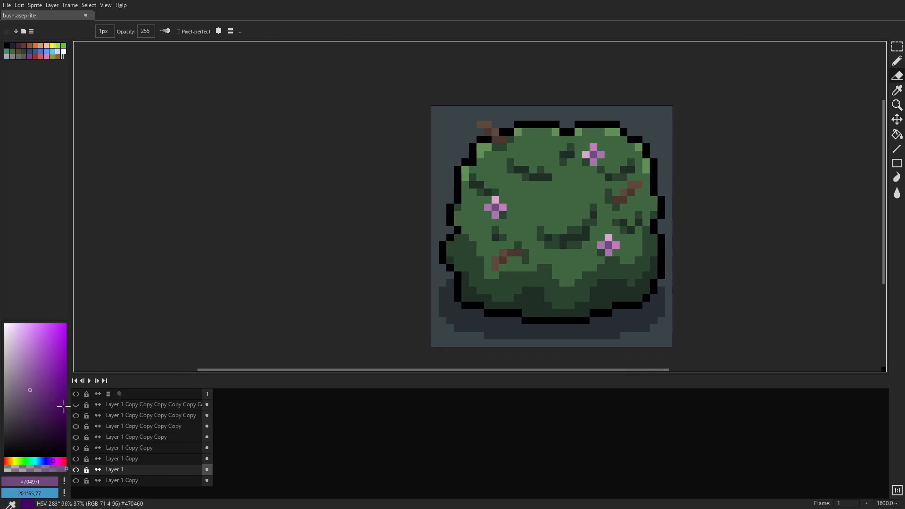
pyautogui.scroll(3)
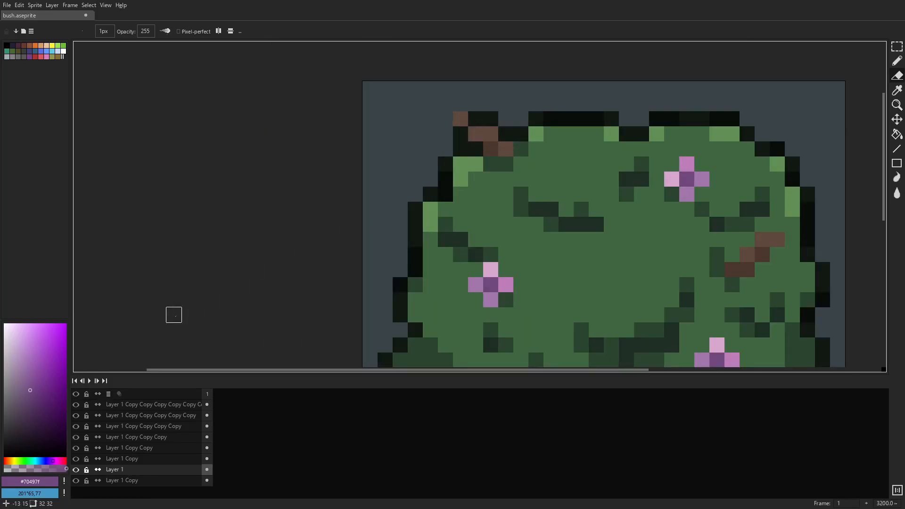
# Hide and re-show earlier layer copies to compare outline versions, ending with all copies visible
pyautogui.click(76, 447)
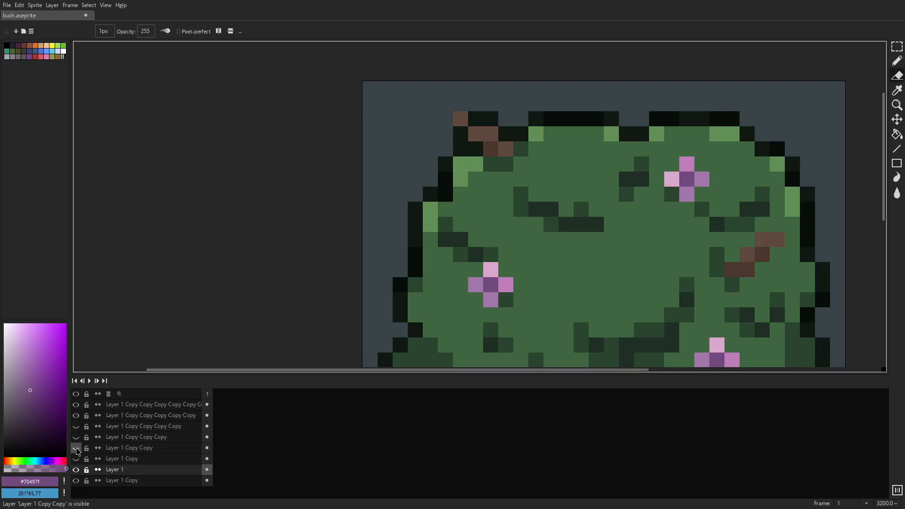
pyautogui.click(75, 415)
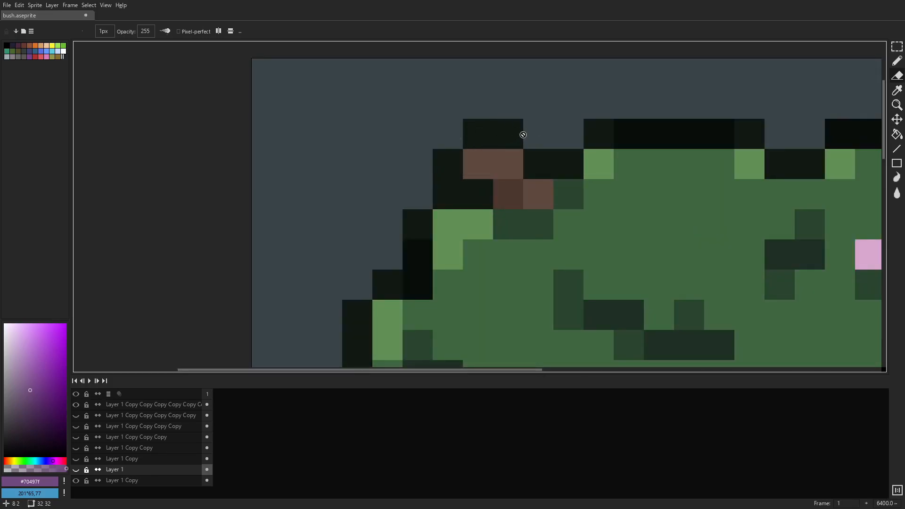
pyautogui.scroll(-3)
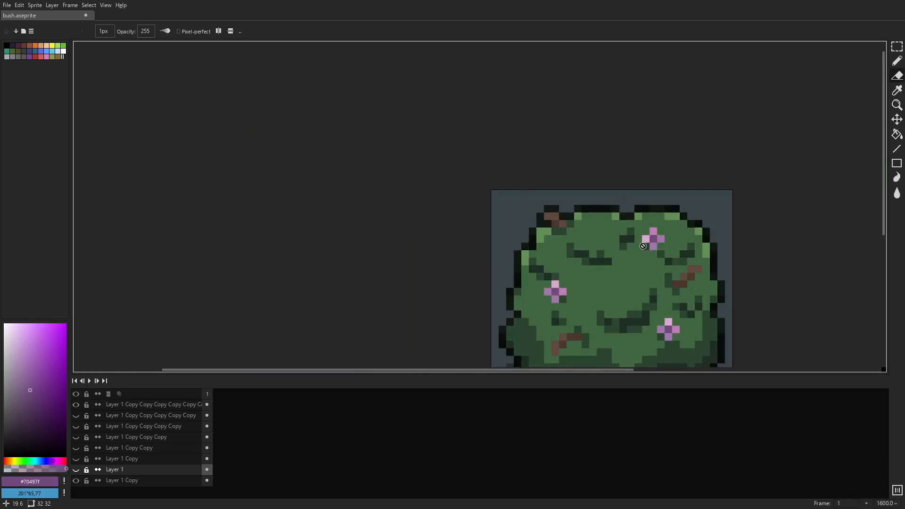
pyautogui.scroll(3)
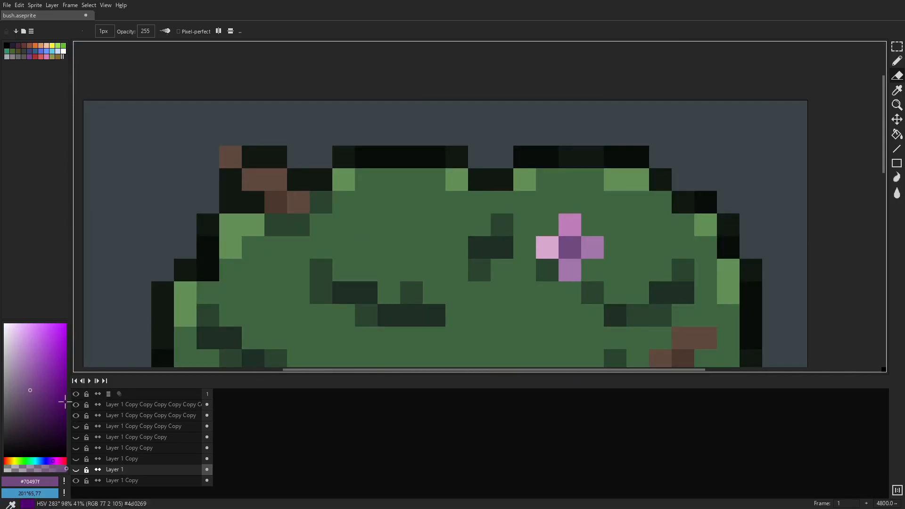
pyautogui.click(75, 394)
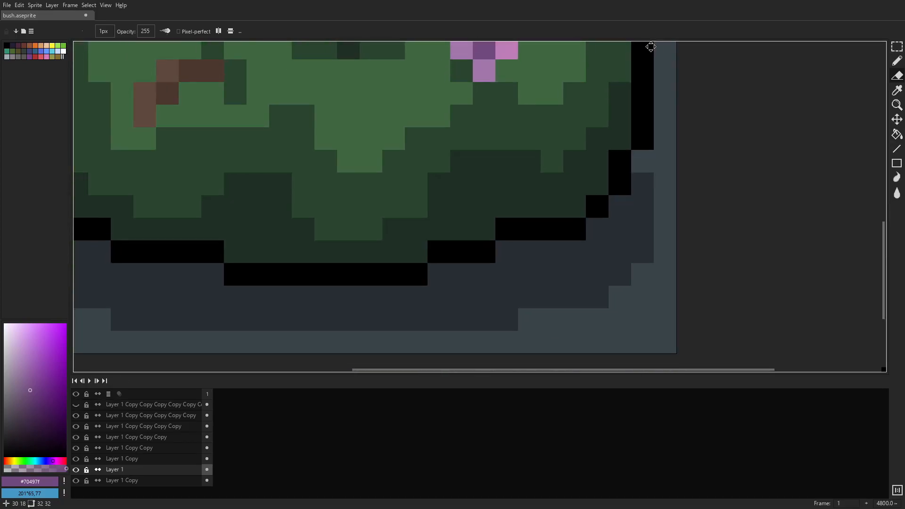
pyautogui.click(76, 405)
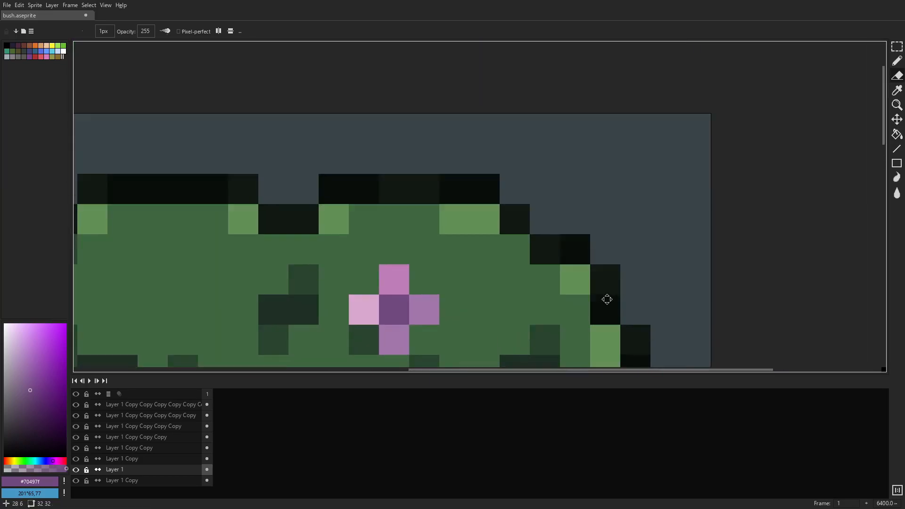
# Zoom out in stages to view the flowered bush tile as a whole
pyautogui.scroll(-3)
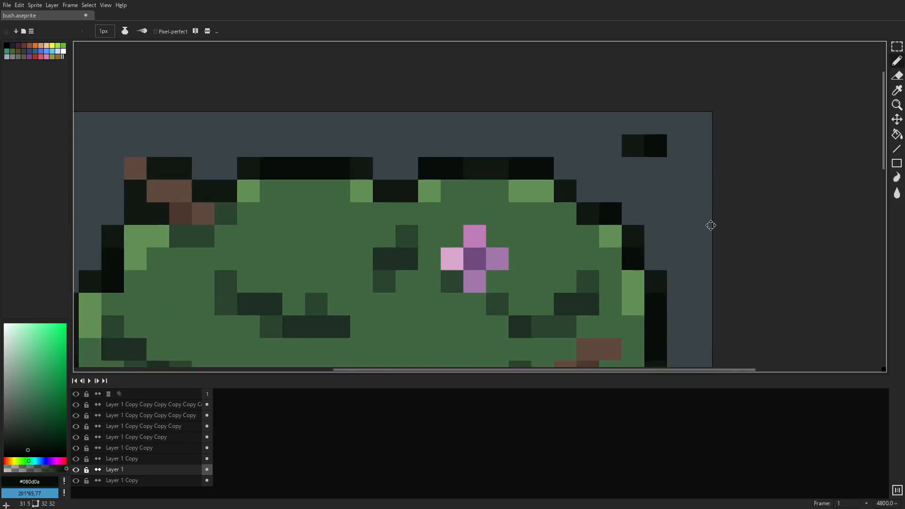
pyautogui.scroll(-3)
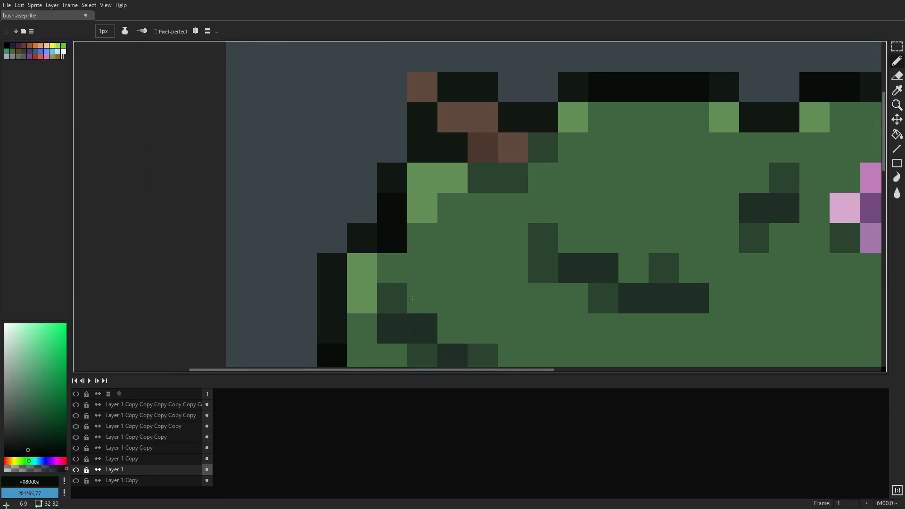
pyautogui.scroll(-3)
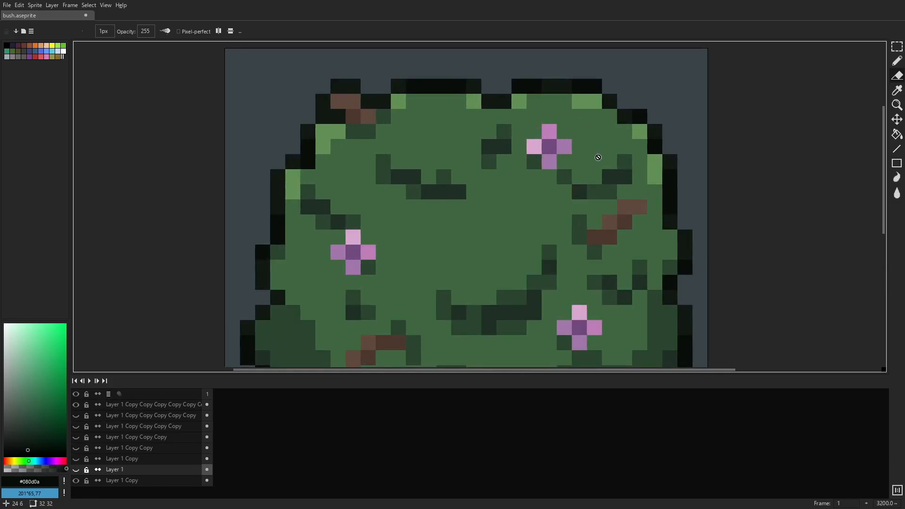
pyautogui.scroll(-3)
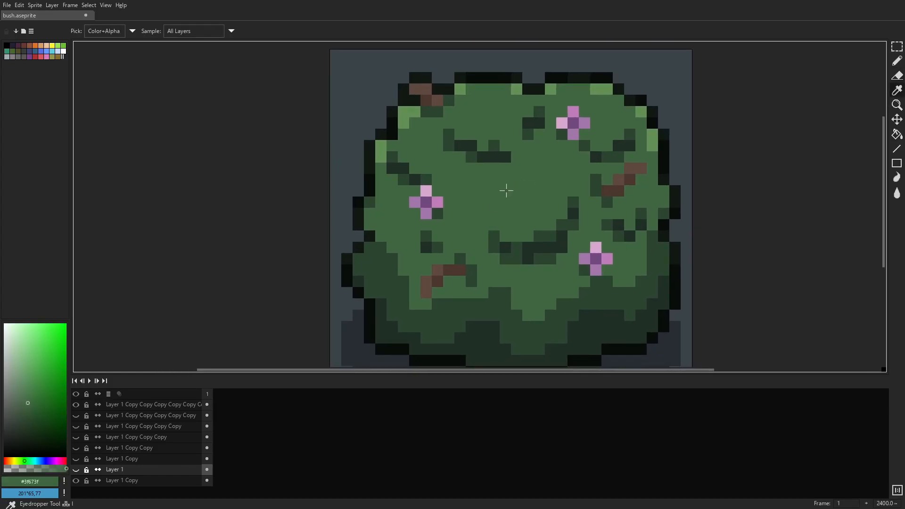
# Select the topmost layer copy and the light leaf green for painting highlight clusters
pyautogui.scroll(3)
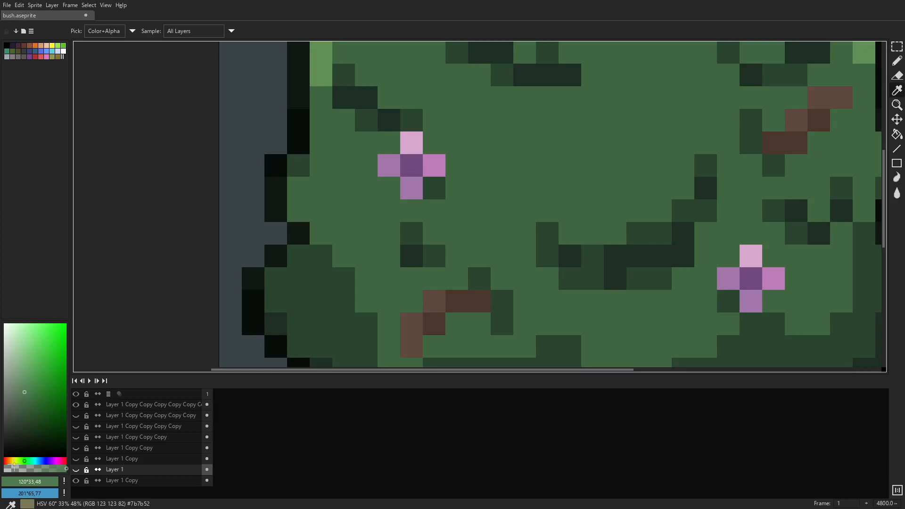
pyautogui.click(896, 119)
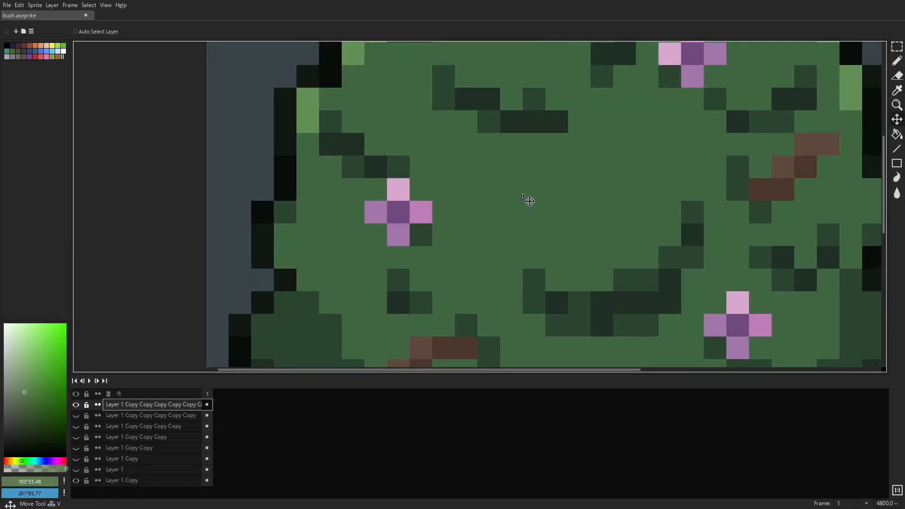
pyautogui.click(897, 75)
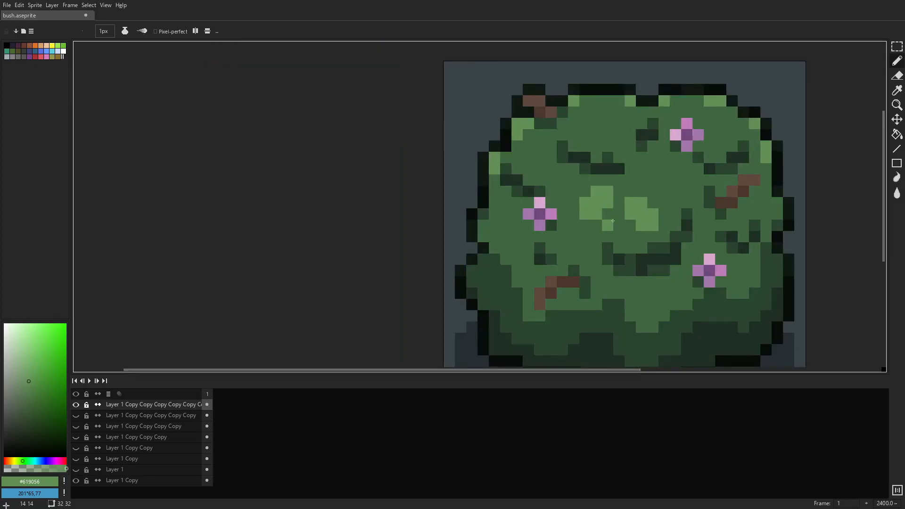
pyautogui.scroll(3)
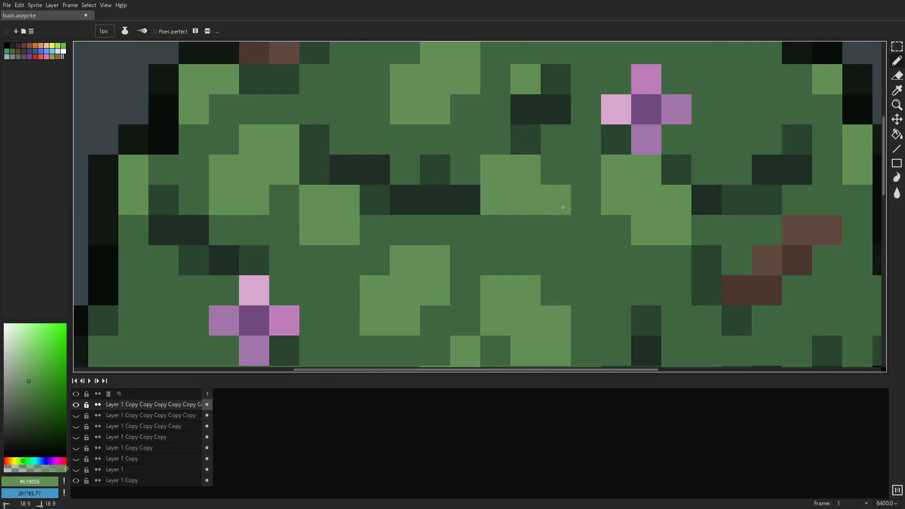
# Dot dark green #2a462f shadow accents between the light-green leaf clusters on the lower bush
pyautogui.scroll(-3)
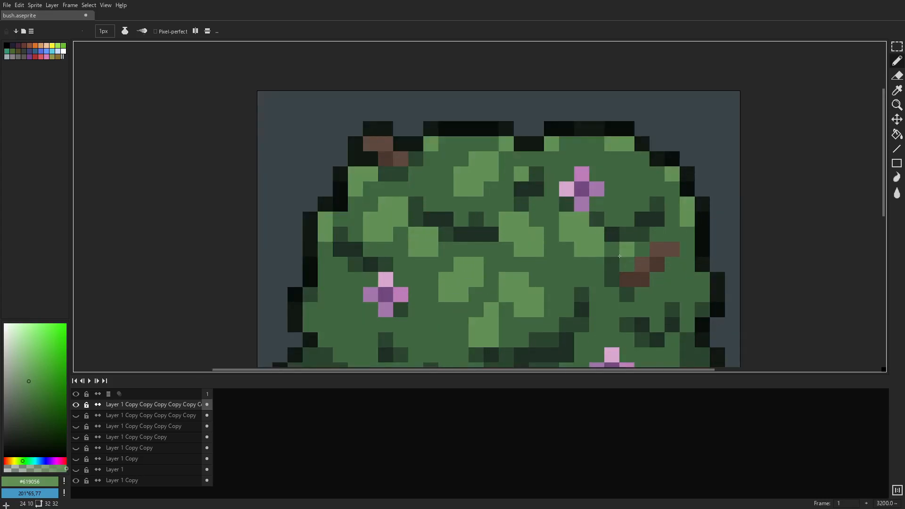
pyautogui.scroll(-3)
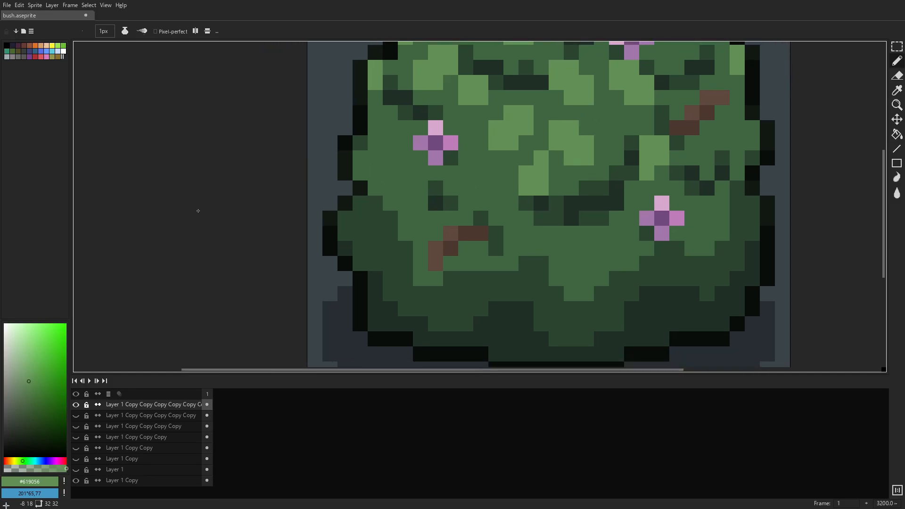
pyautogui.click(510, 172)
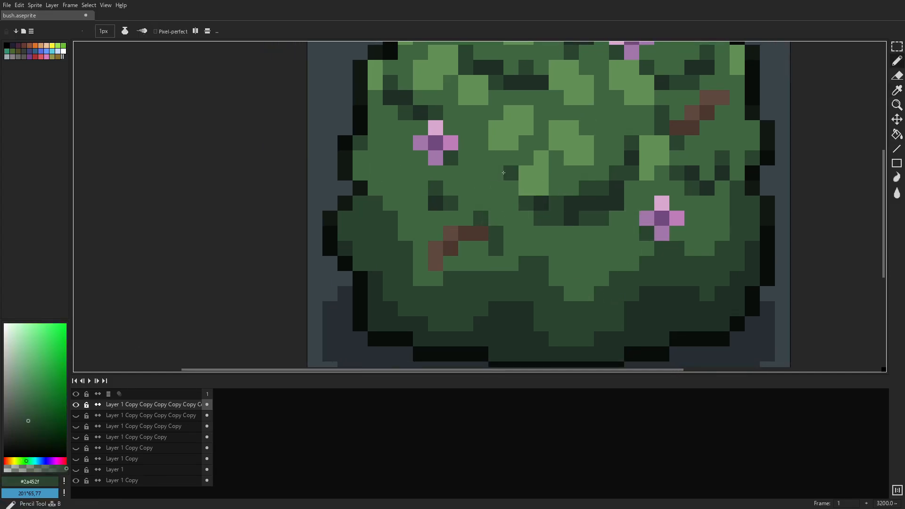
pyautogui.click(895, 134)
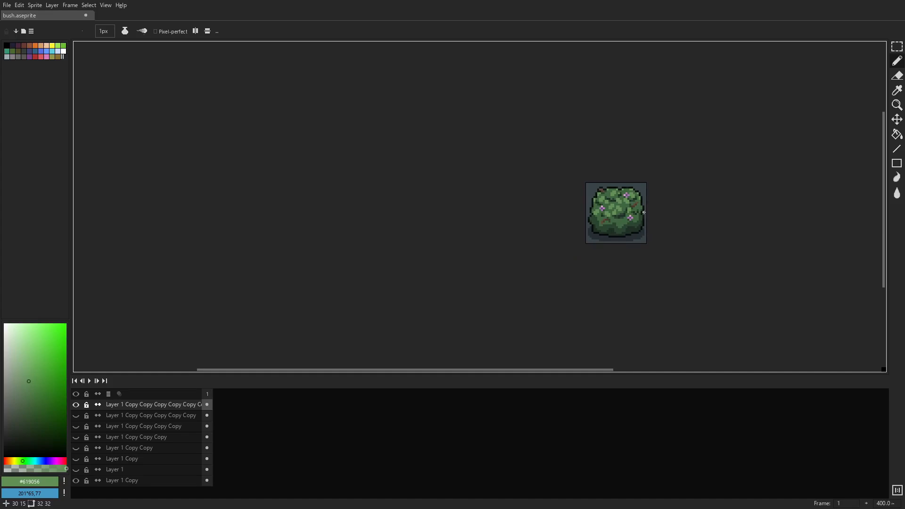
# Touch up the leaf clusters and zoom out to check the whole bush tile
pyautogui.scroll(3)
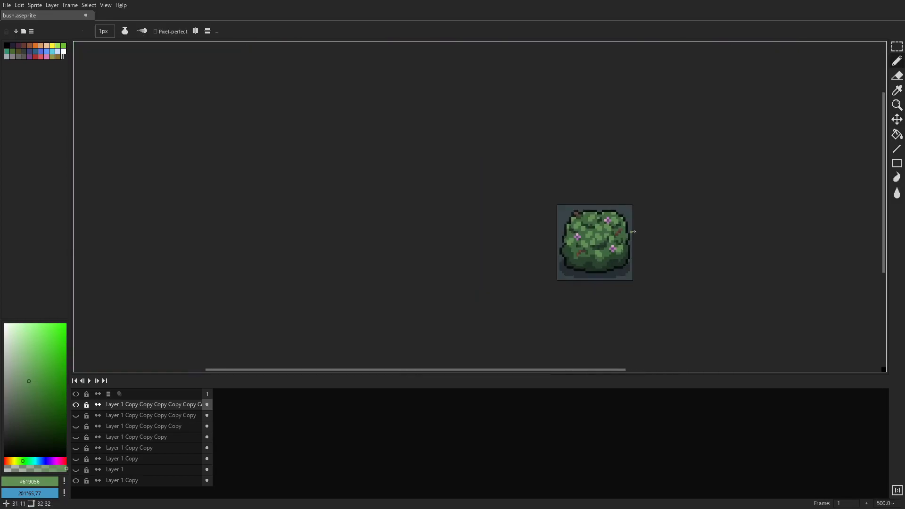
pyautogui.scroll(-3)
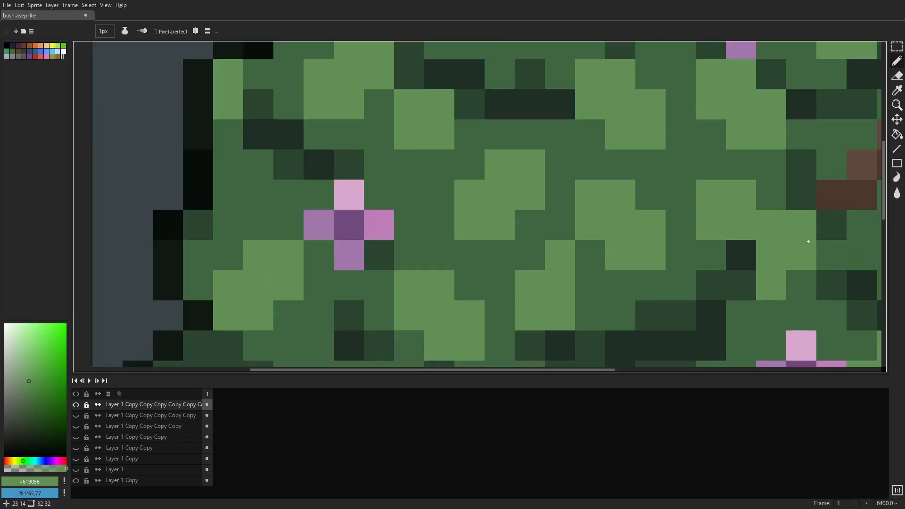
pyautogui.click(895, 89)
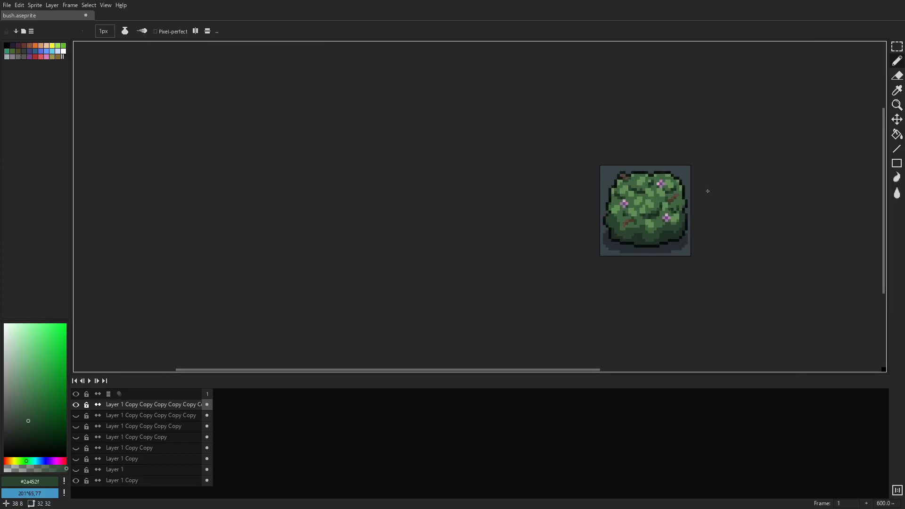
# Unlock a layer copy and hide the layers panel so the finished bush fills the workspace
pyautogui.click(87, 415)
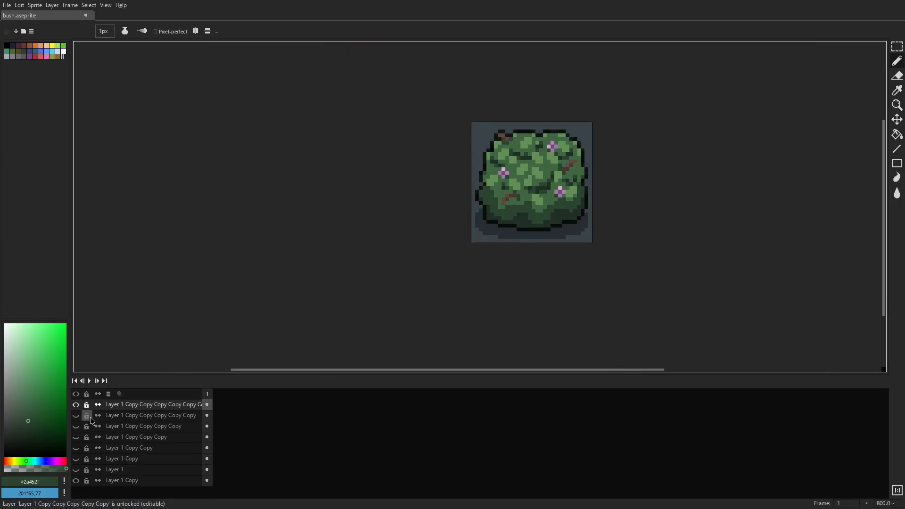
pyautogui.click(76, 404)
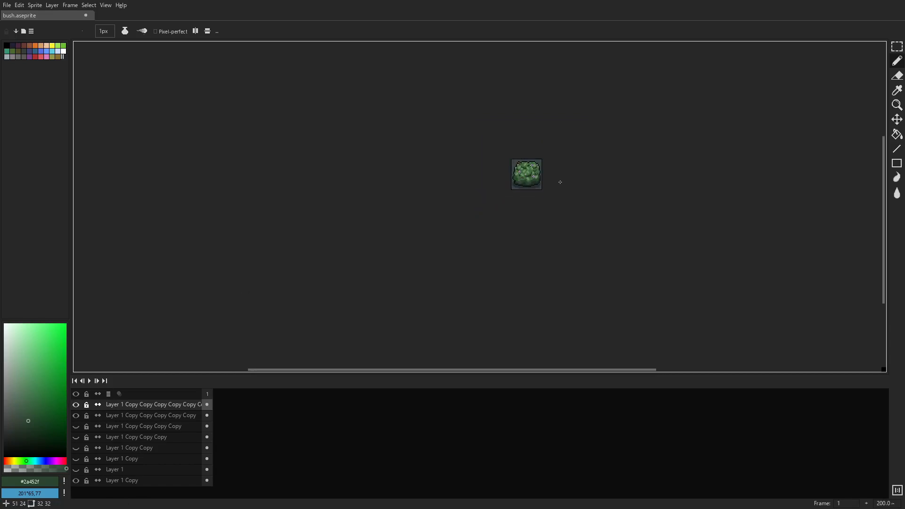
pyautogui.moveTo(552, 181)
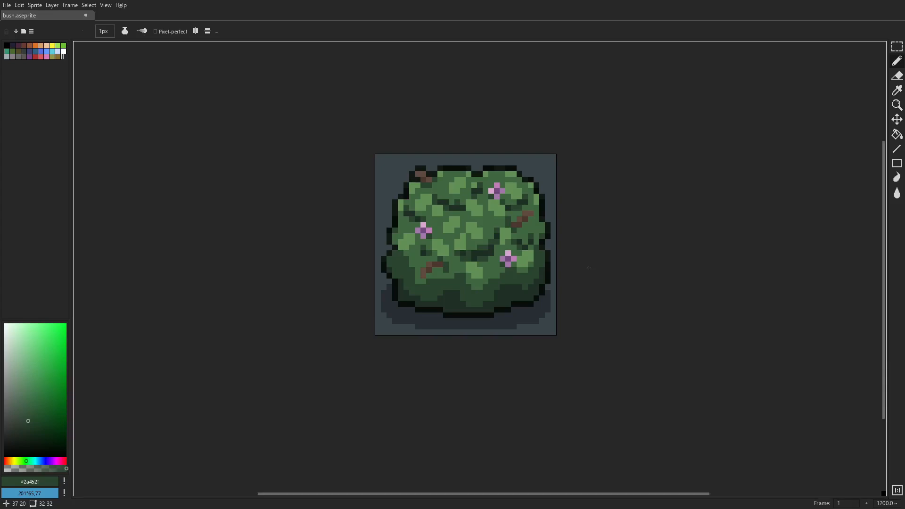
pyautogui.scroll(3)
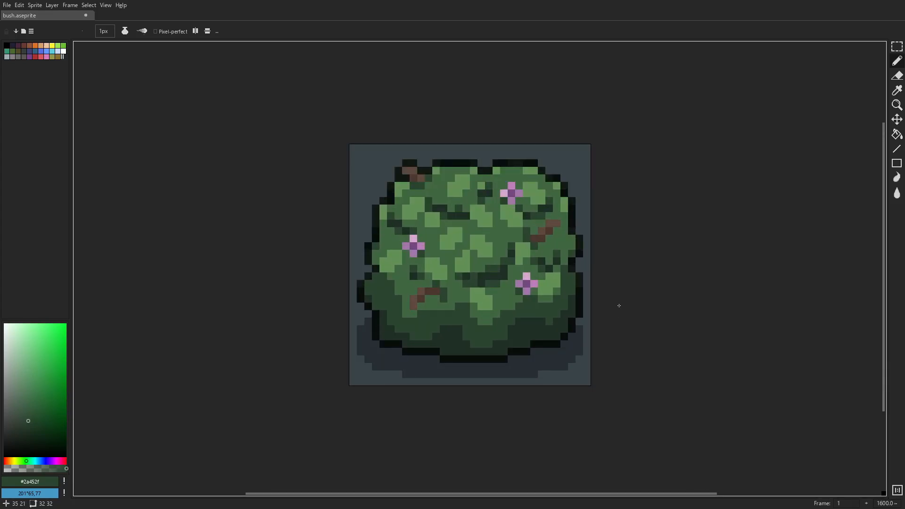